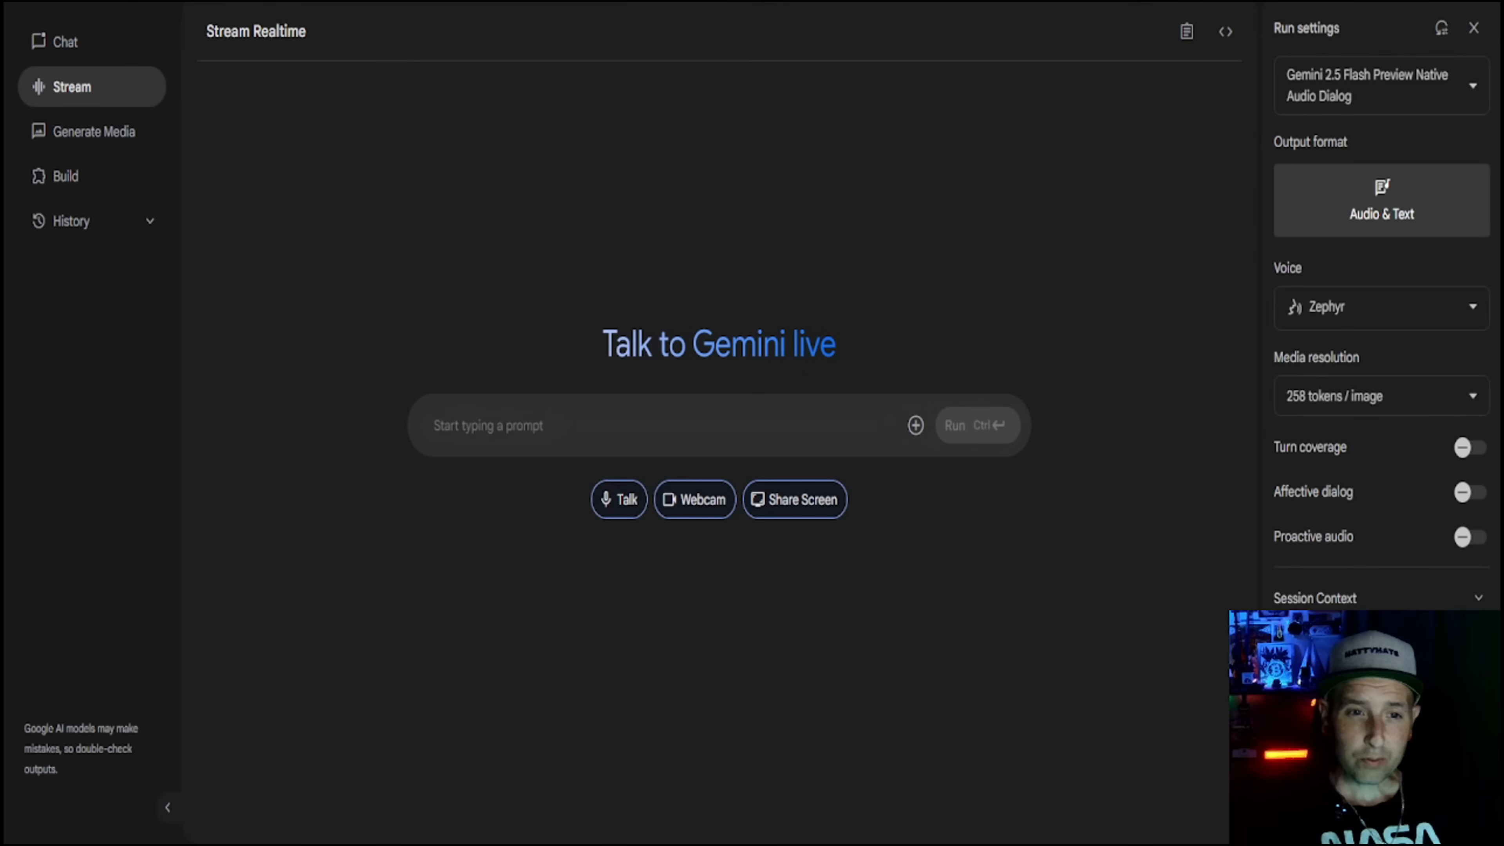
# Browse from the chat prompt page back to the gallery of example apps.
pyautogui.click(65, 42)
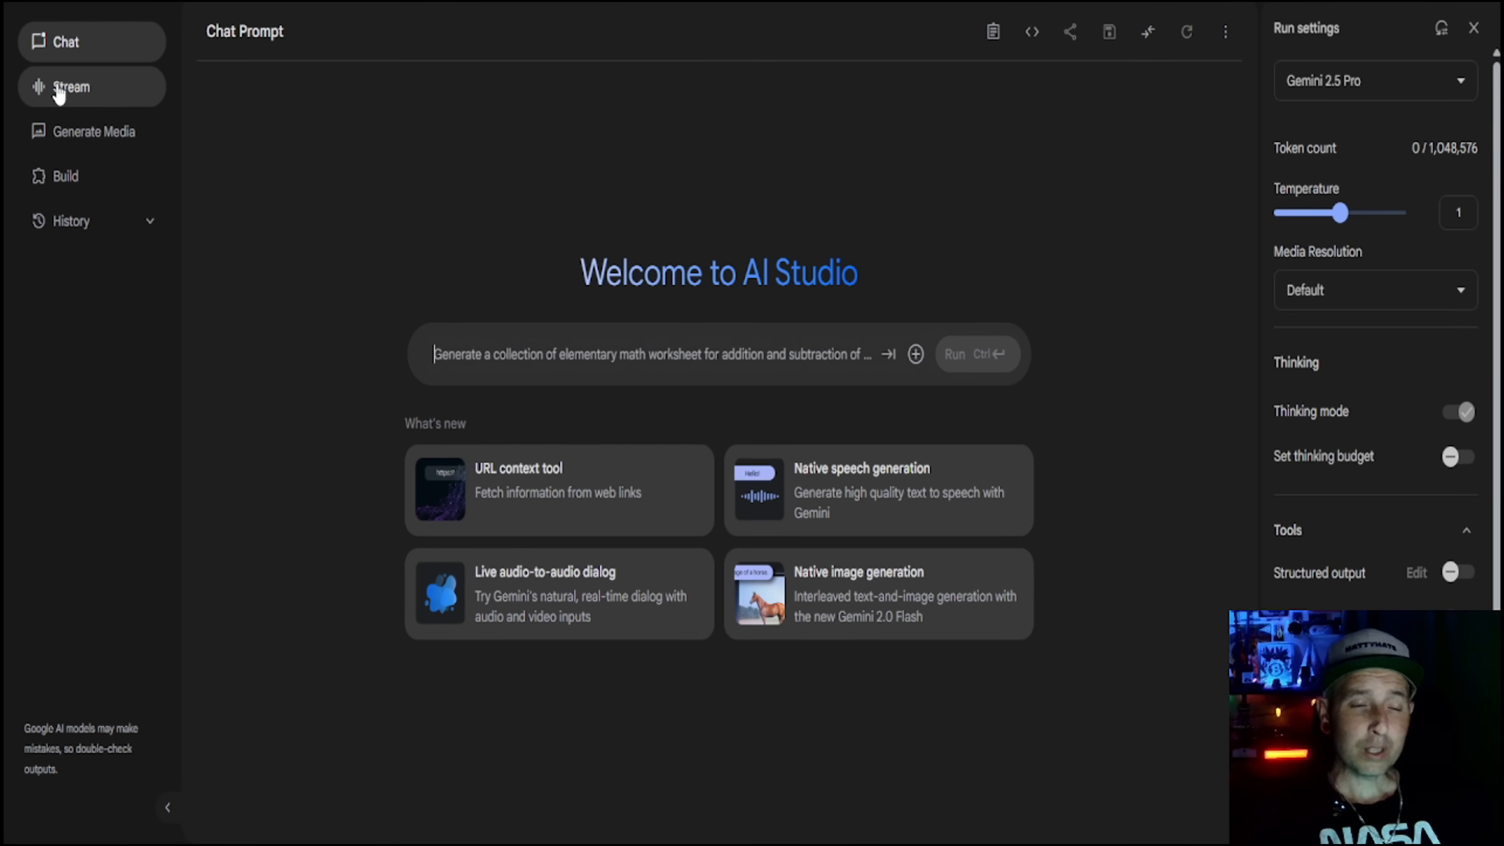
pyautogui.click(69, 86)
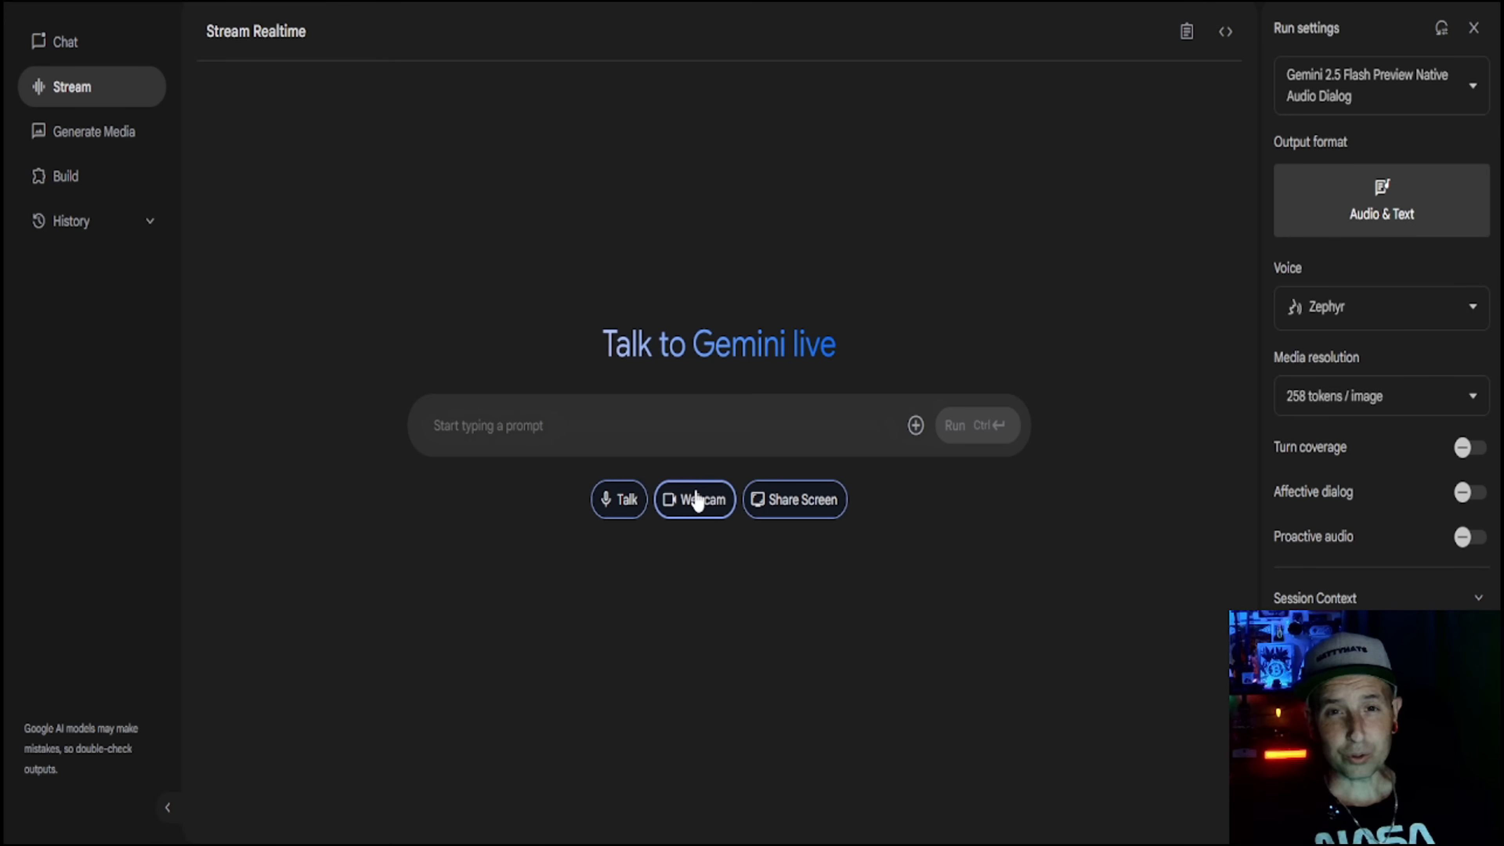
pyautogui.moveTo(804, 506)
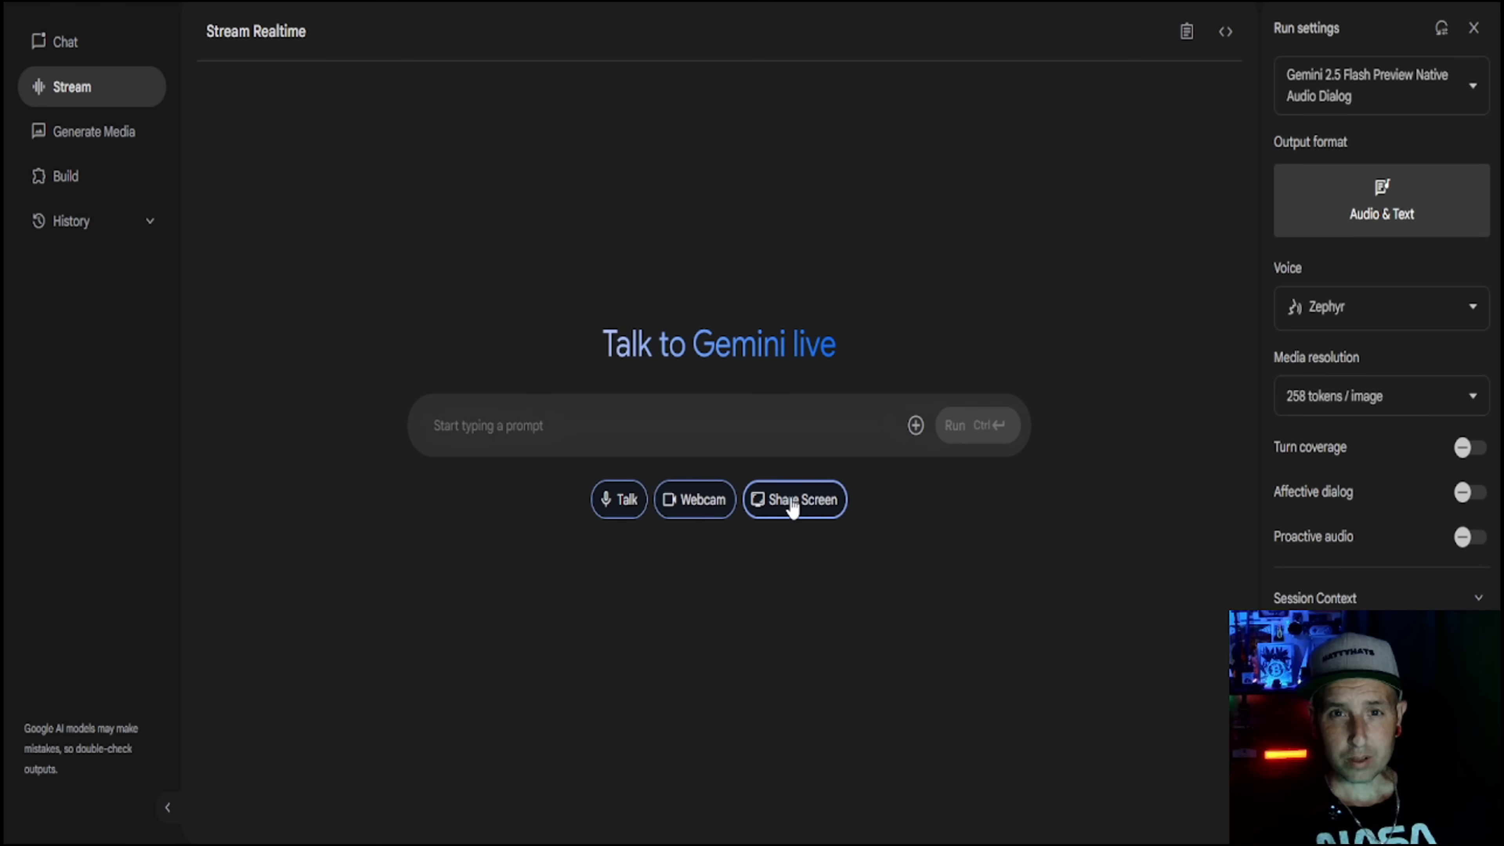
pyautogui.click(486, 425)
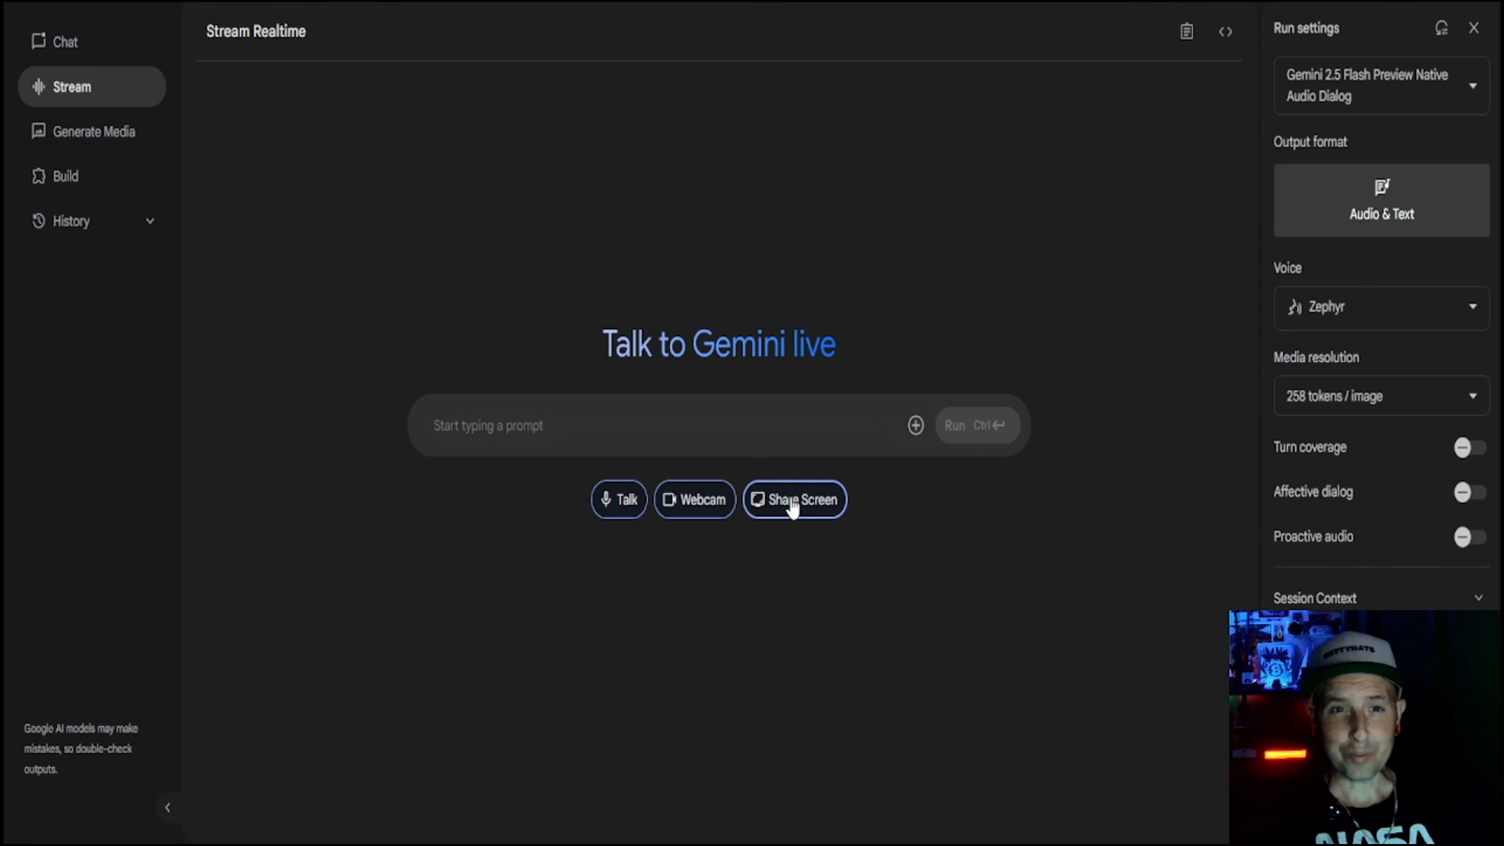
pyautogui.click(794, 499)
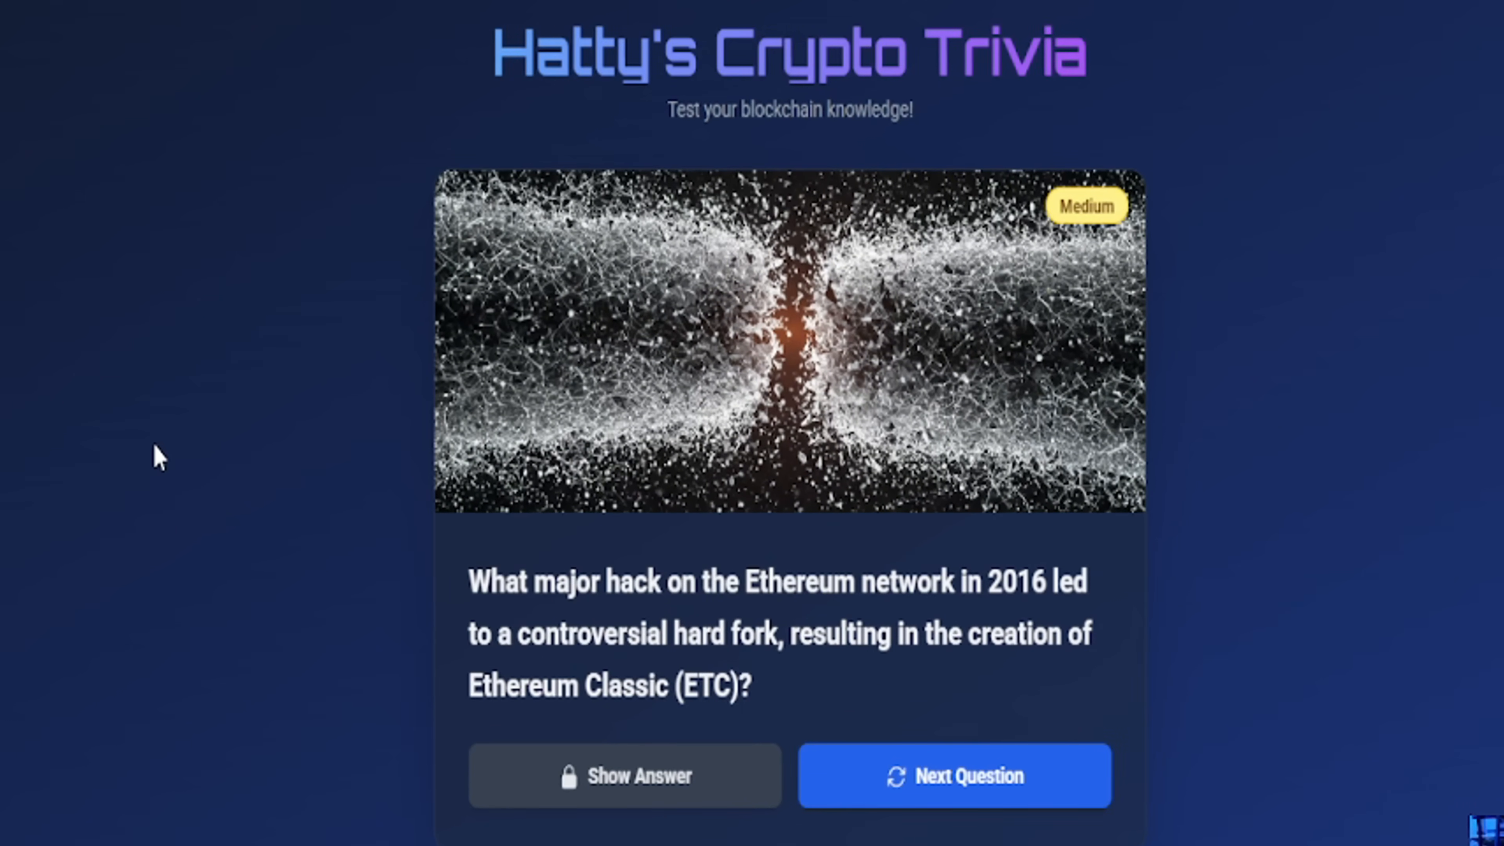
# Advance the crypto trivia card, reveal its answer, then generate a random 1-20 number twice, landing on 15.
pyautogui.click(953, 775)
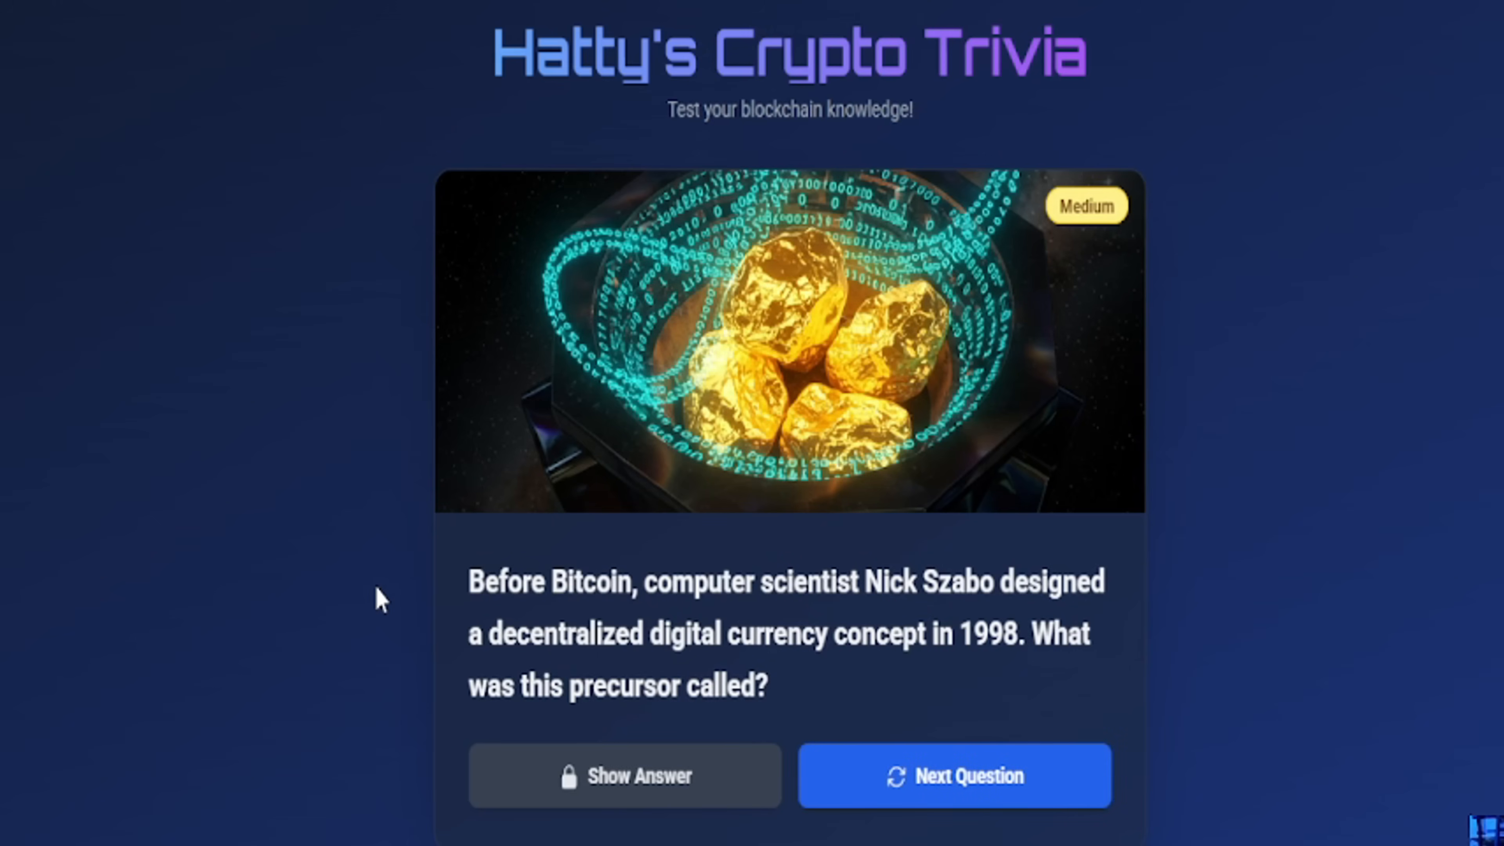
pyautogui.moveTo(777, 566)
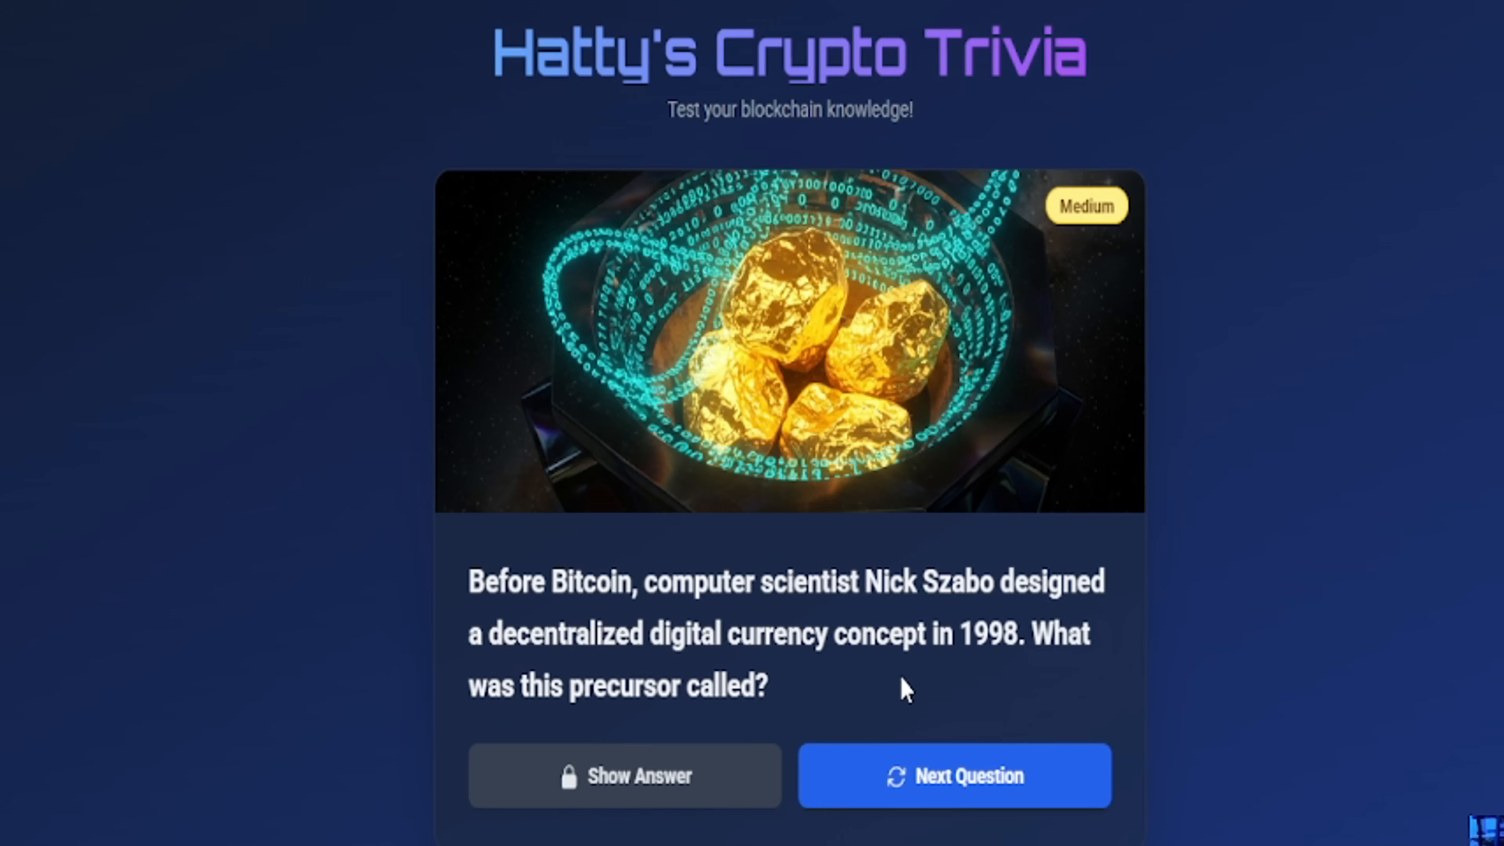
pyautogui.moveTo(794, 696)
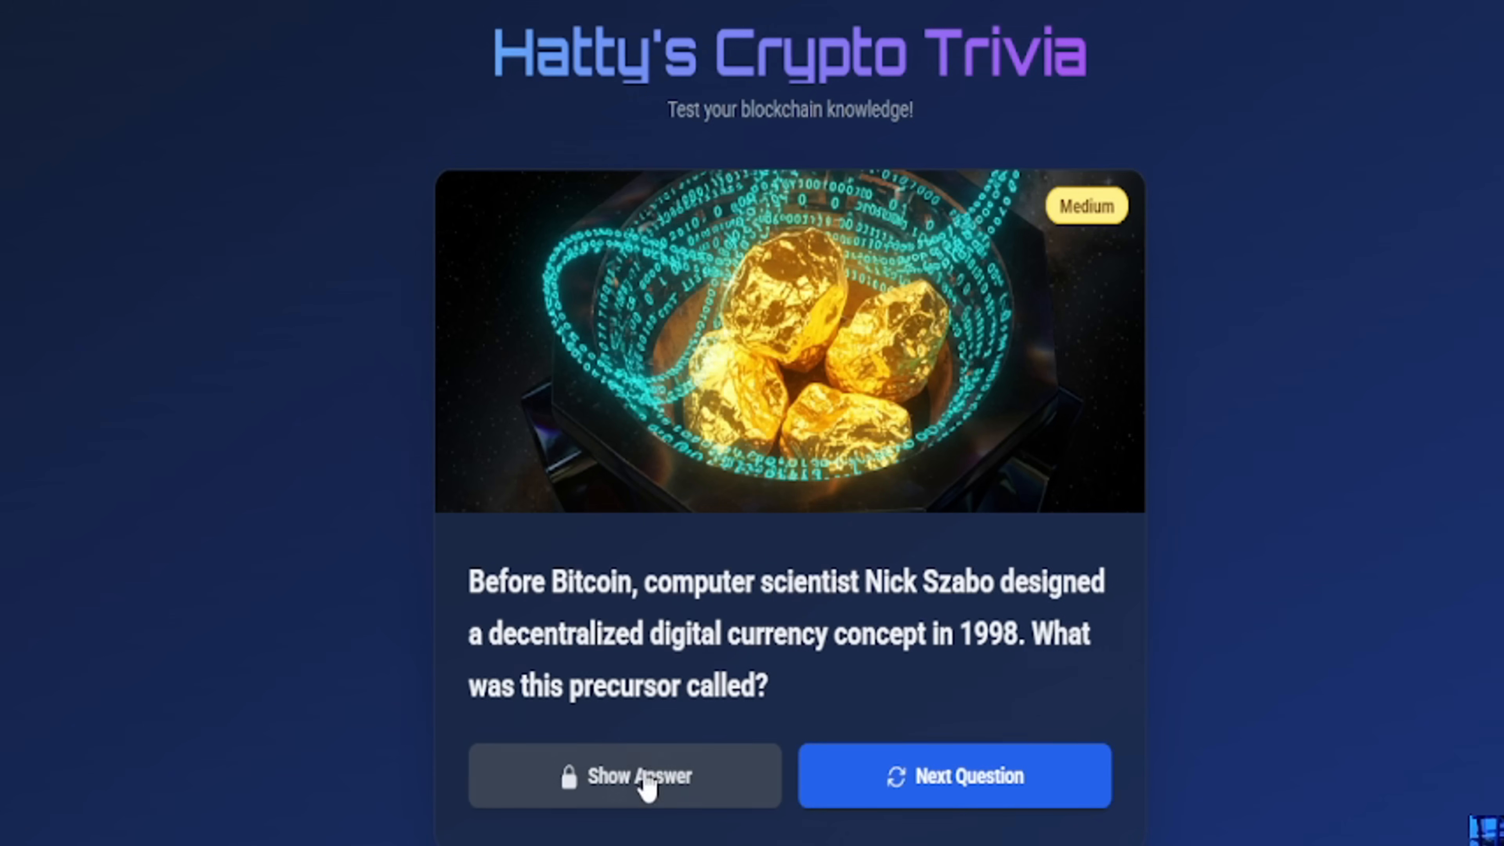
pyautogui.click(625, 776)
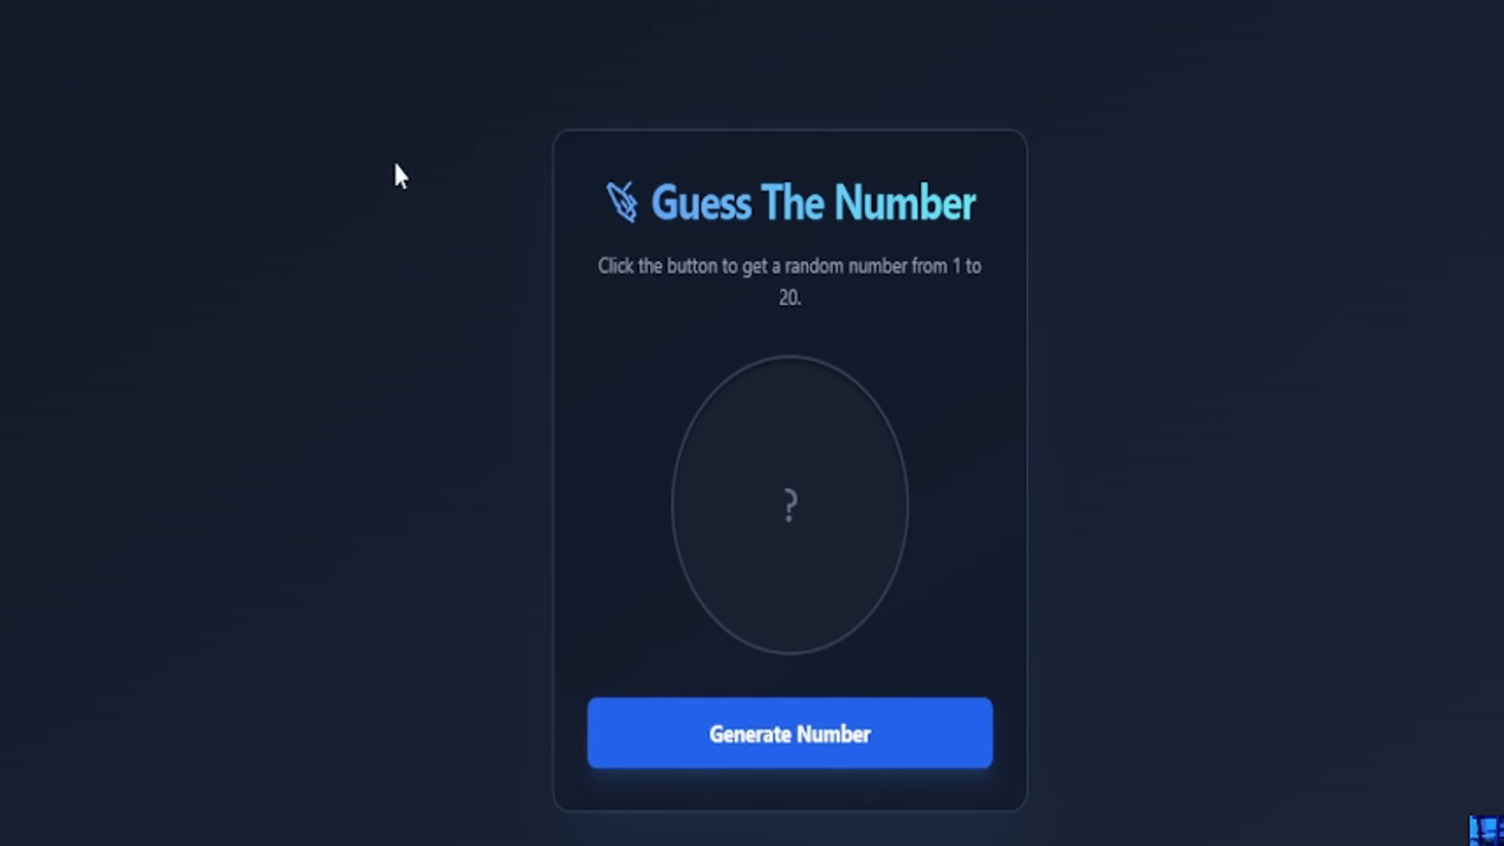
pyautogui.click(789, 733)
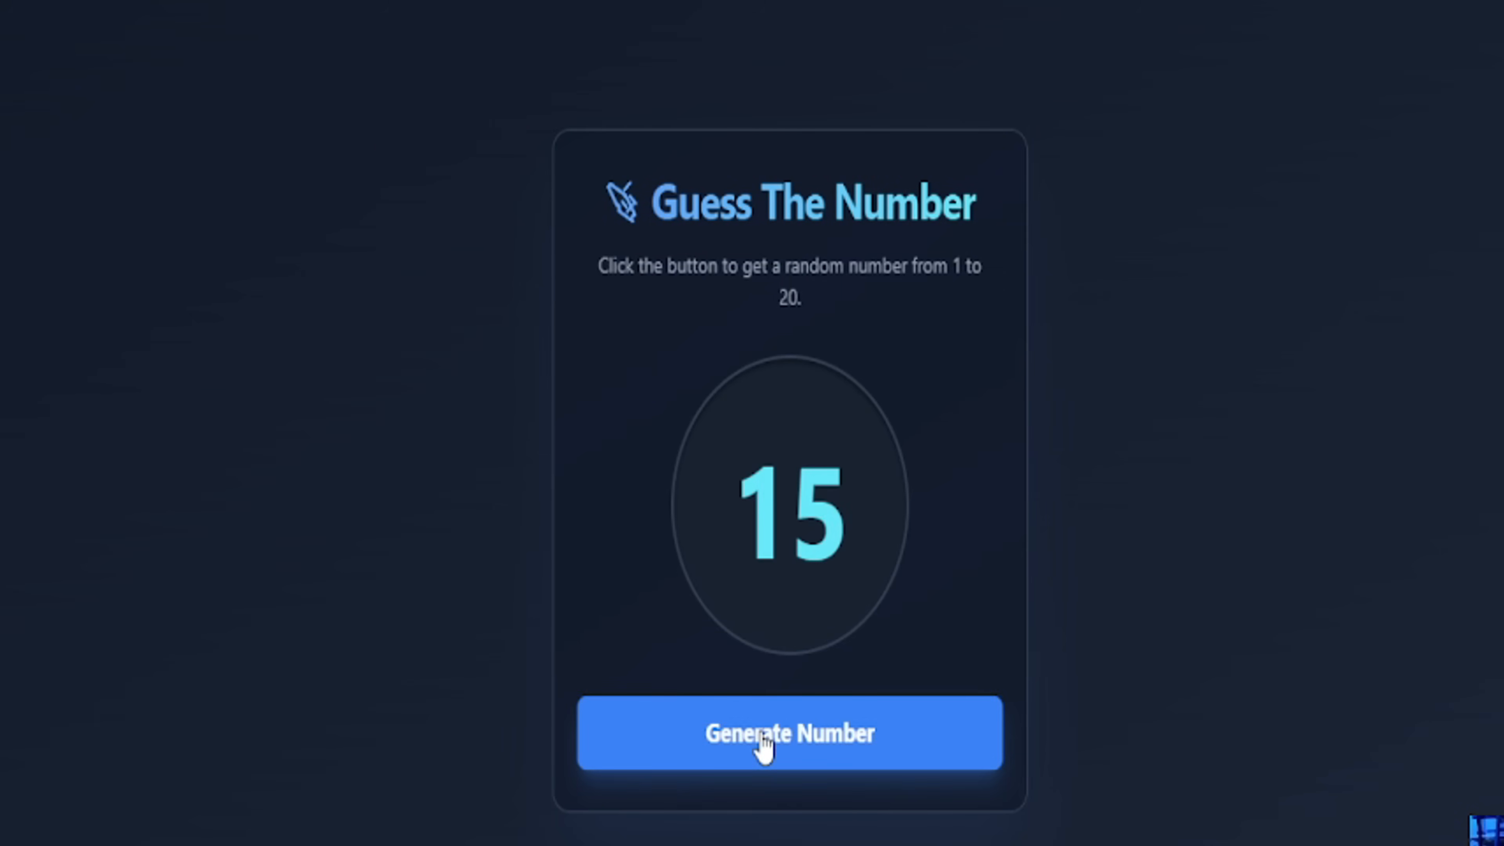
pyautogui.click(789, 733)
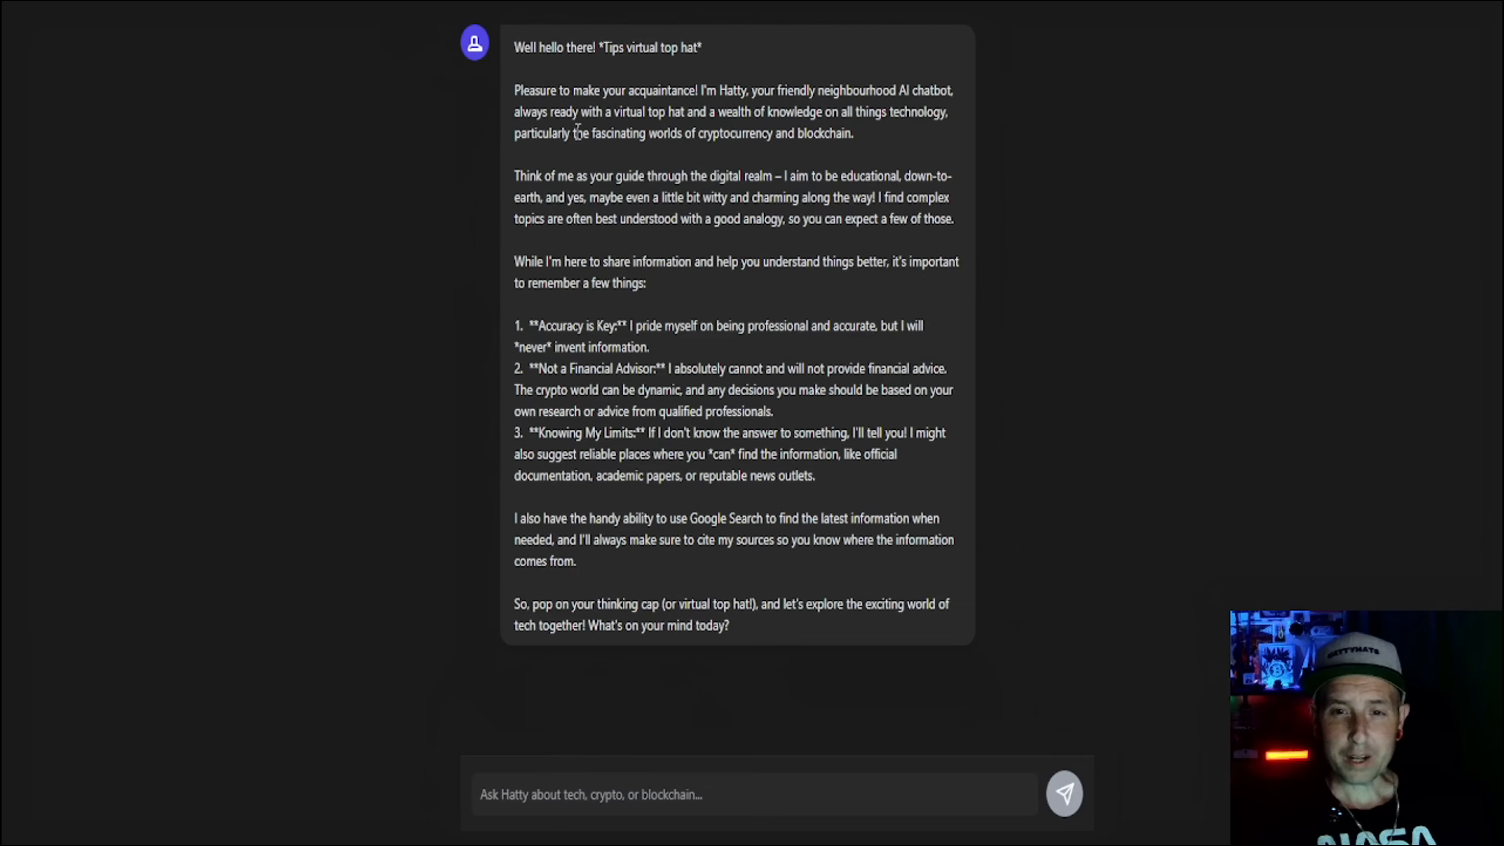
# Ask Hatty 'what is Ethereum and how was it made?' and read through its long reply.
pyautogui.click(752, 793)
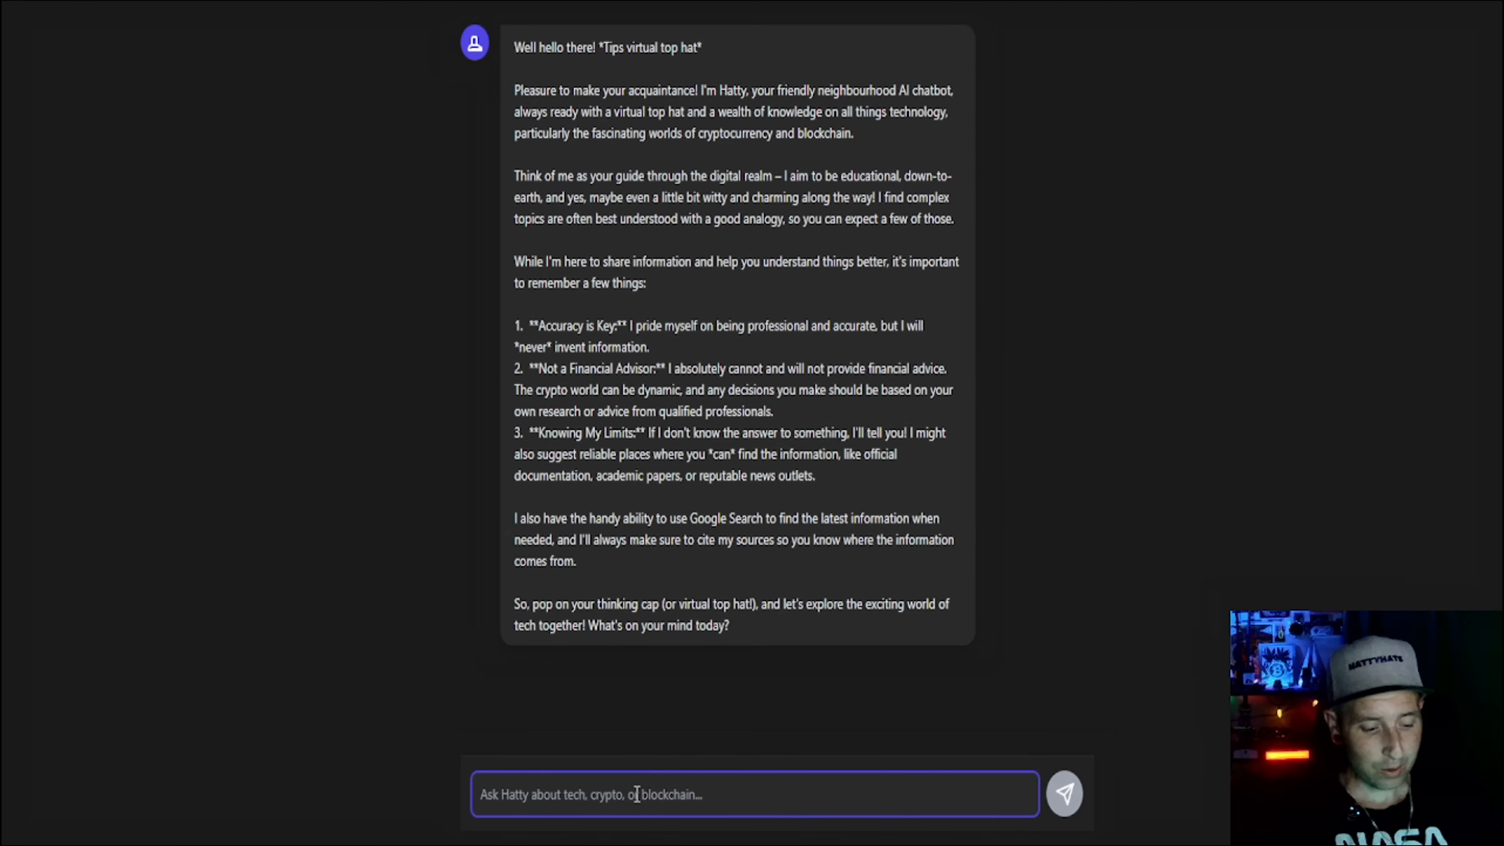
pyautogui.write('what is Ethereum and')
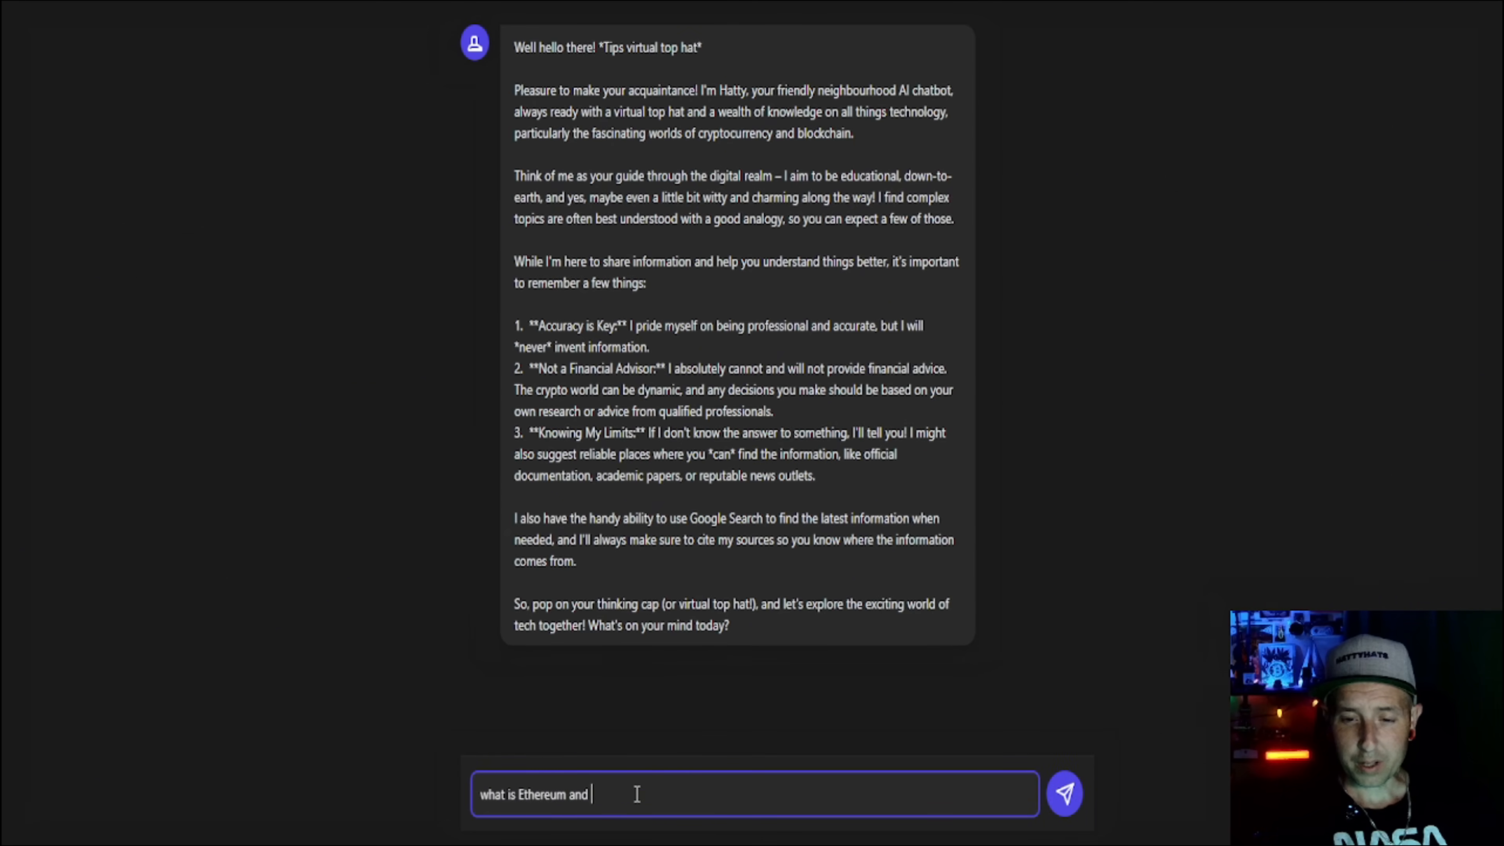
pyautogui.write('how was it mad')
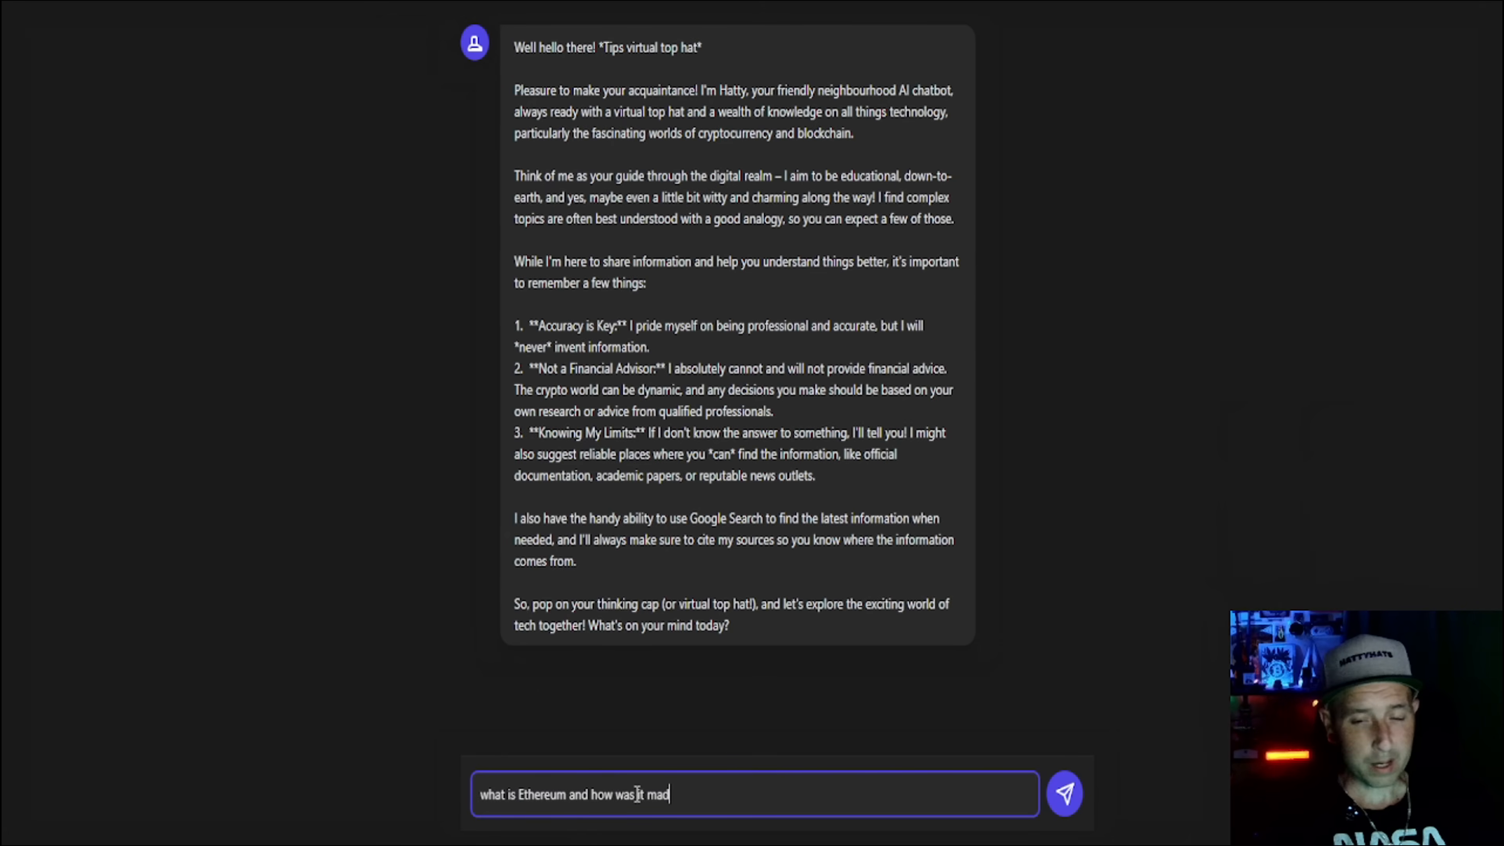
pyautogui.click(1064, 794)
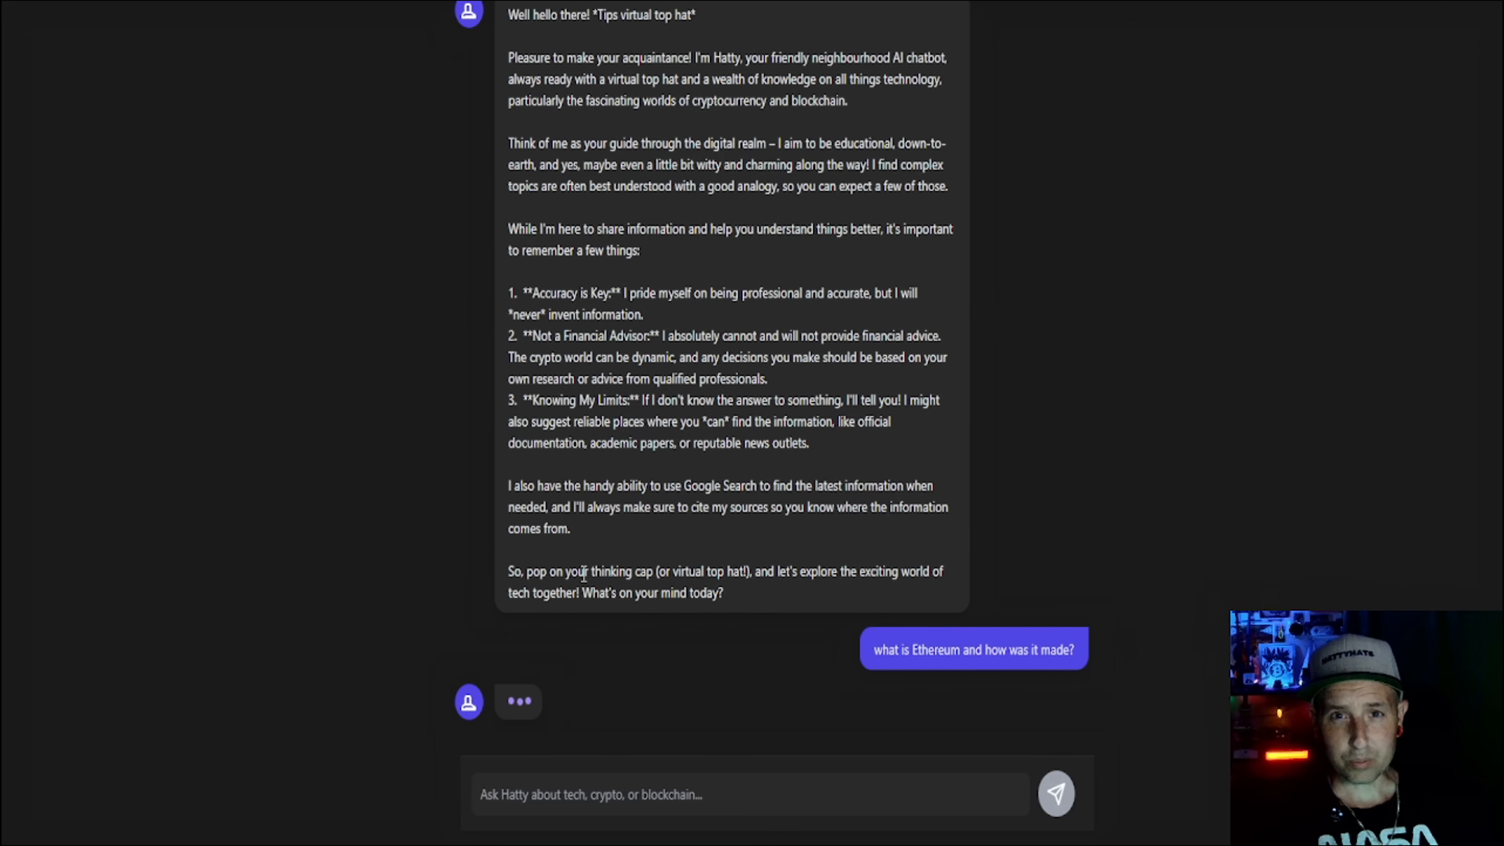
pyautogui.scroll(-3)
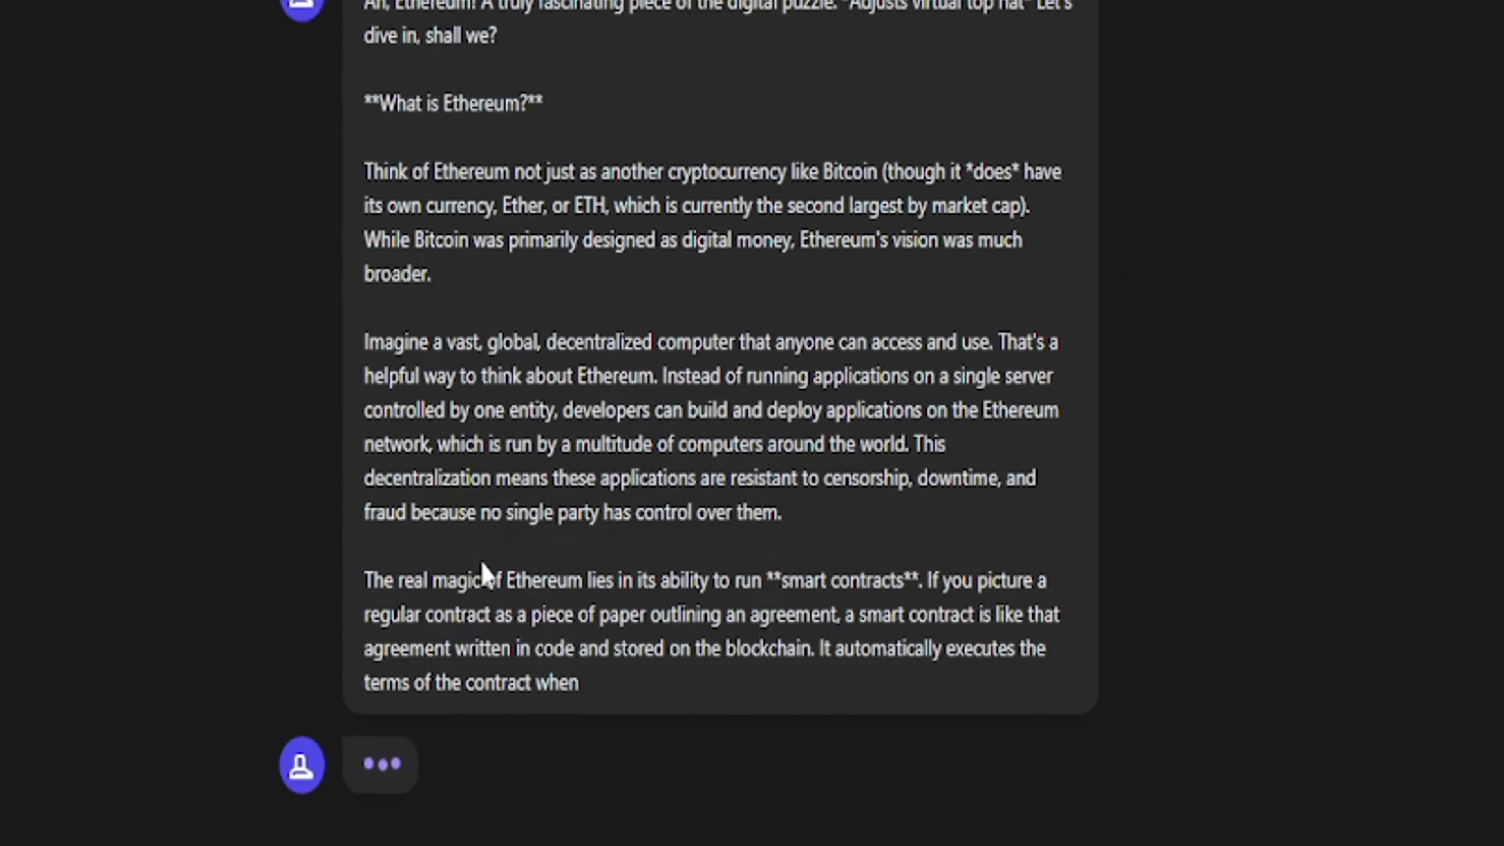
pyautogui.scroll(-3)
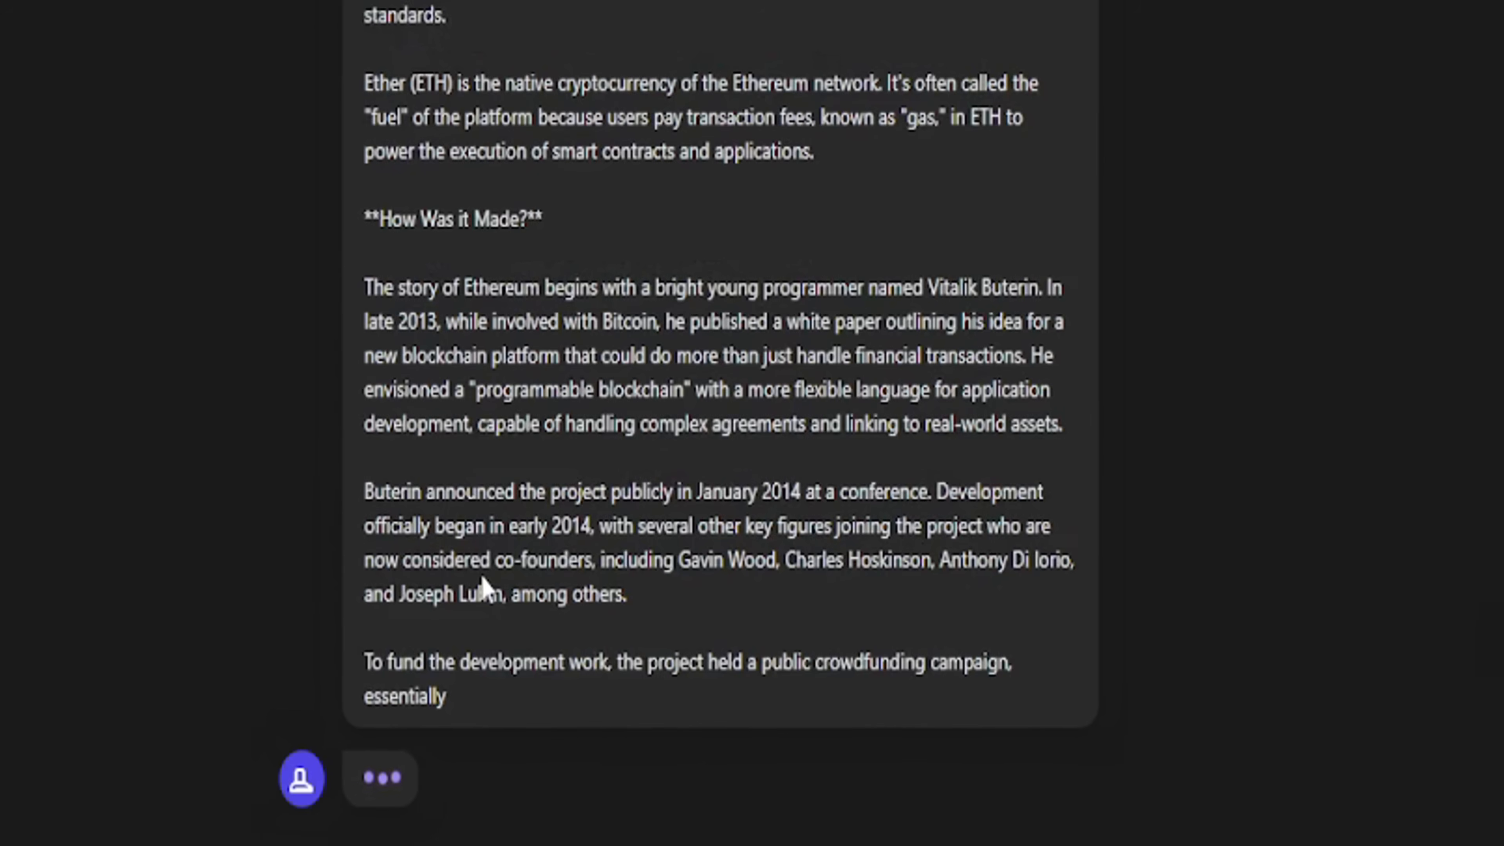
pyautogui.scroll(-3)
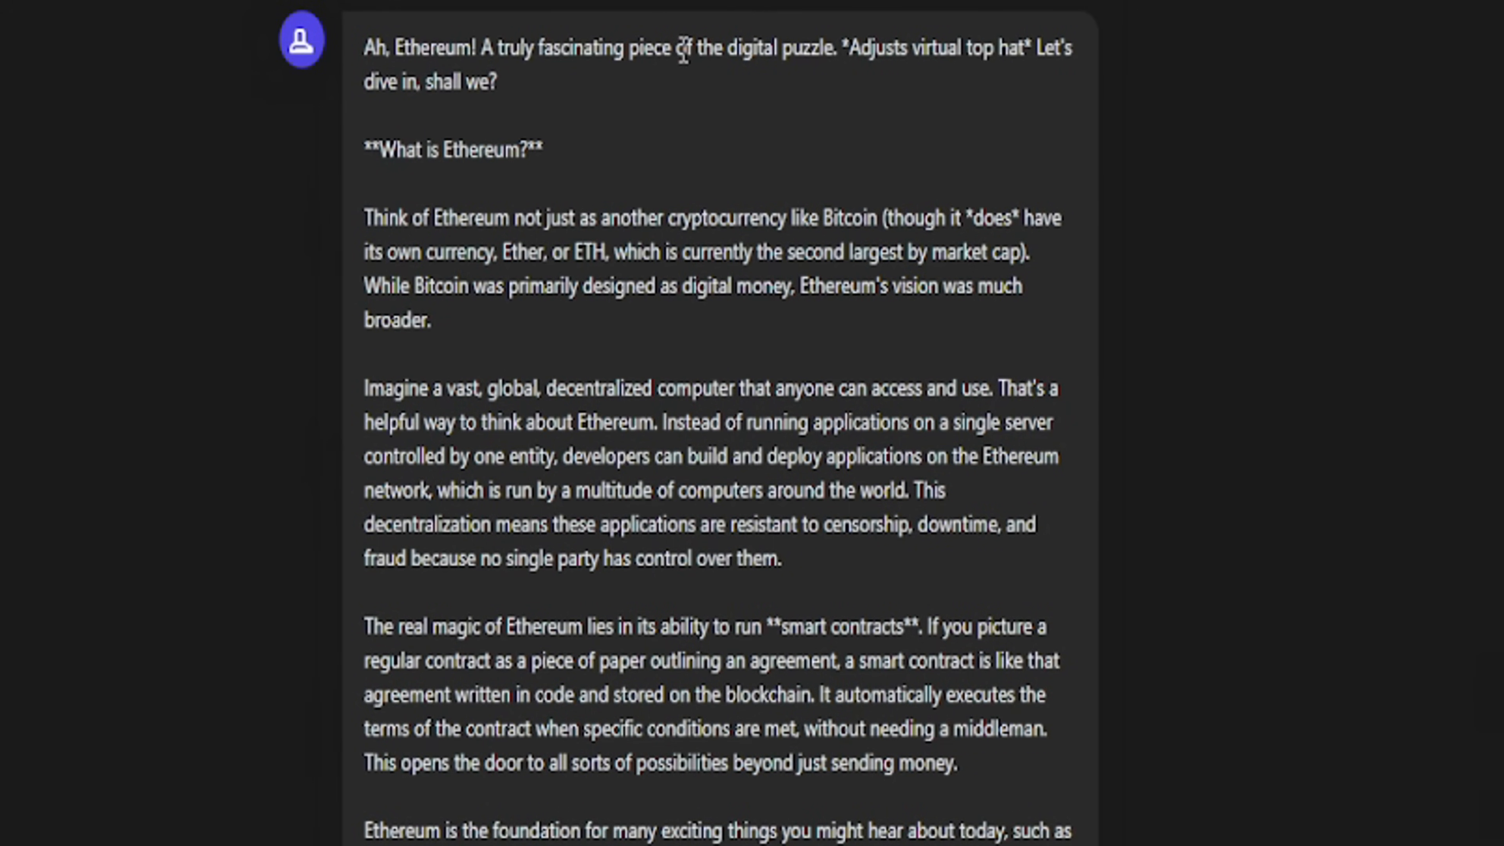
pyautogui.moveTo(1041, 87)
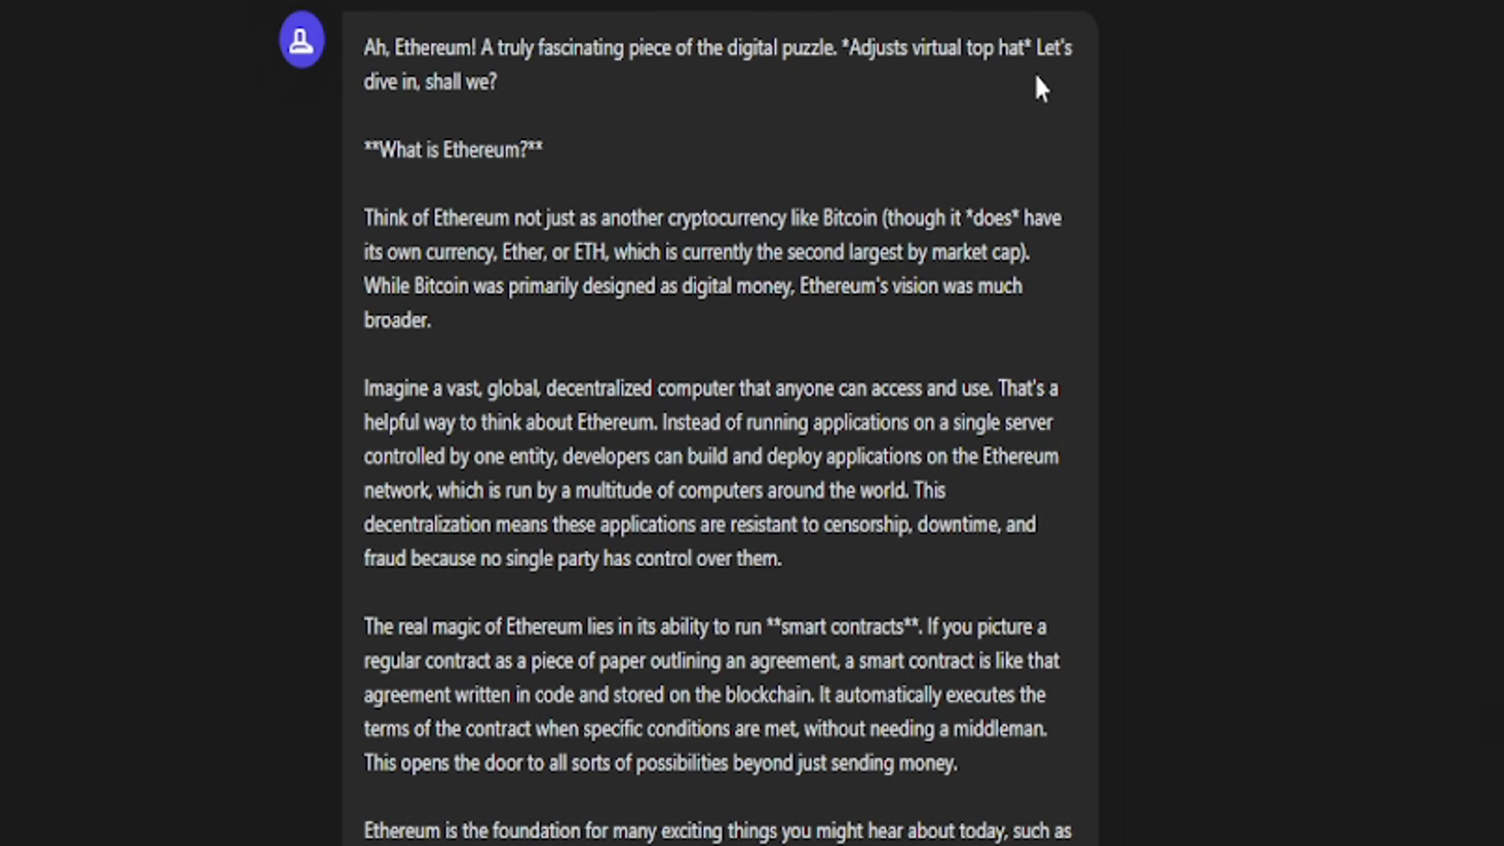
pyautogui.moveTo(487, 140)
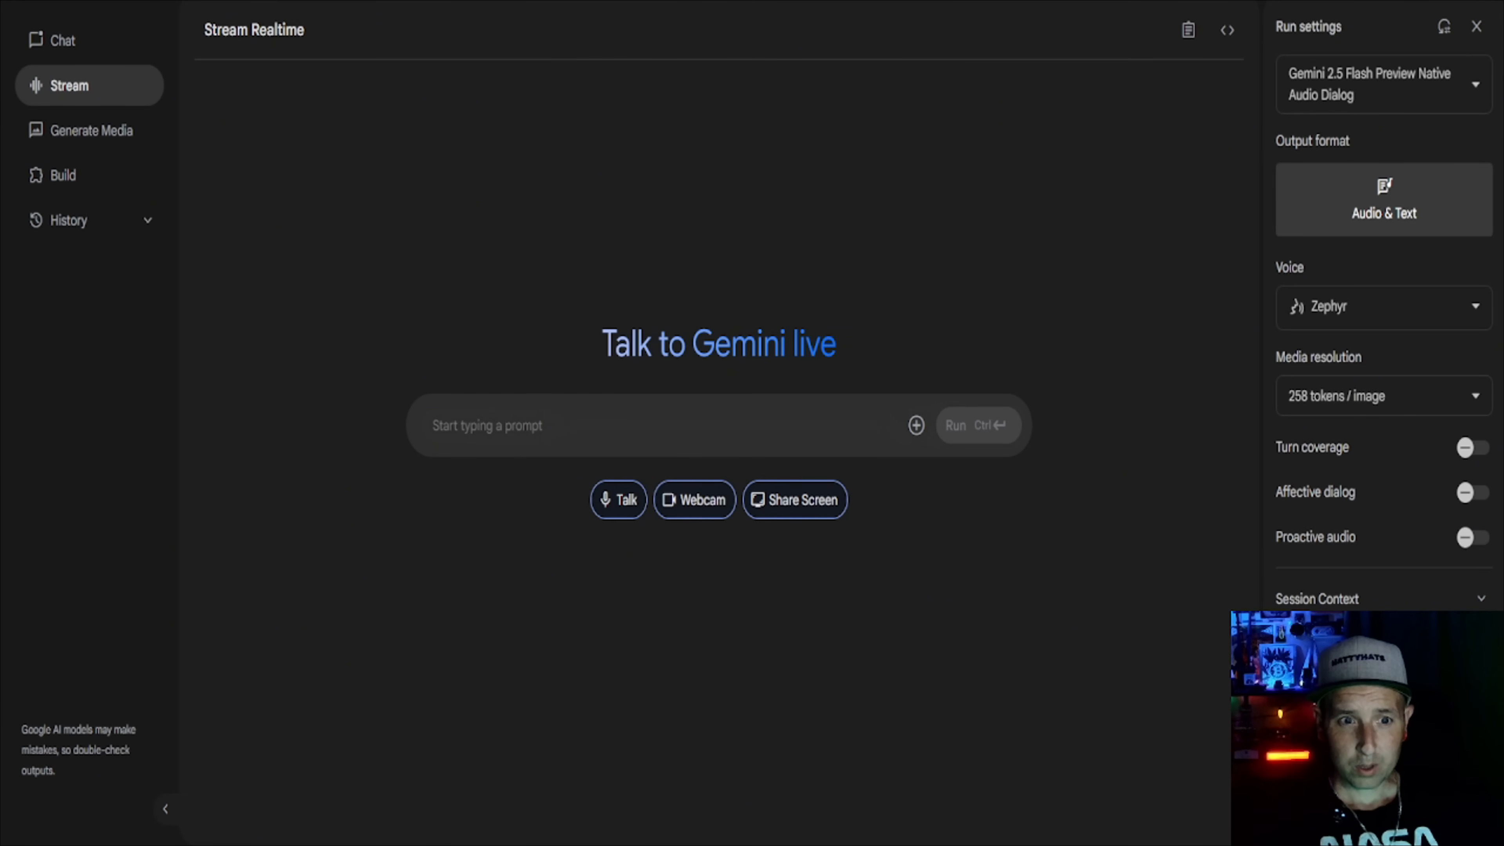
# Build a city maps app from a prompt in Build mode and request a New York map in its preview.
pyautogui.click(63, 174)
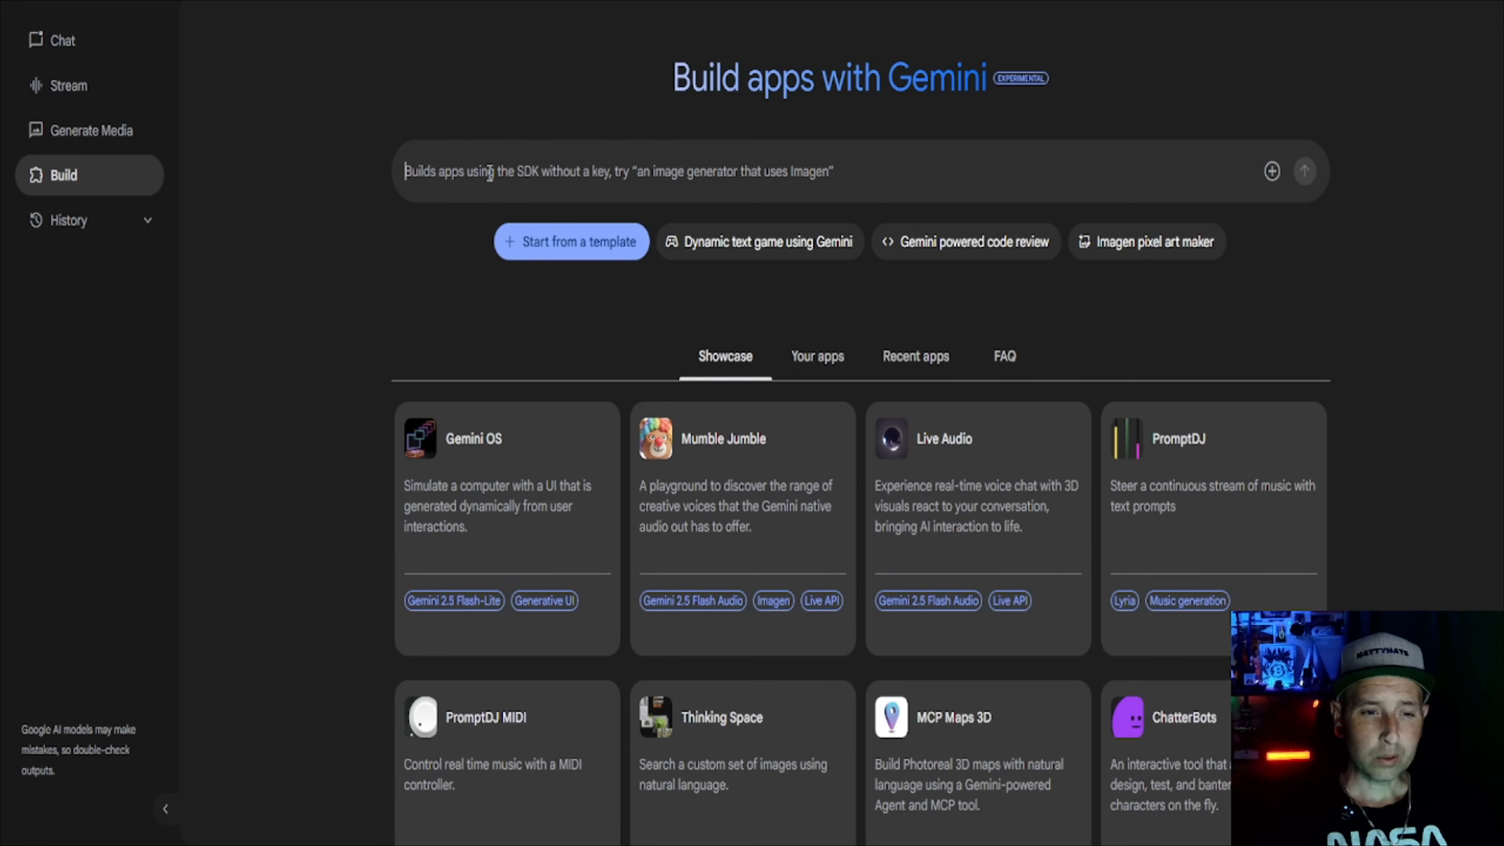
pyautogui.write('an app that shows you detailed maps of different citys')
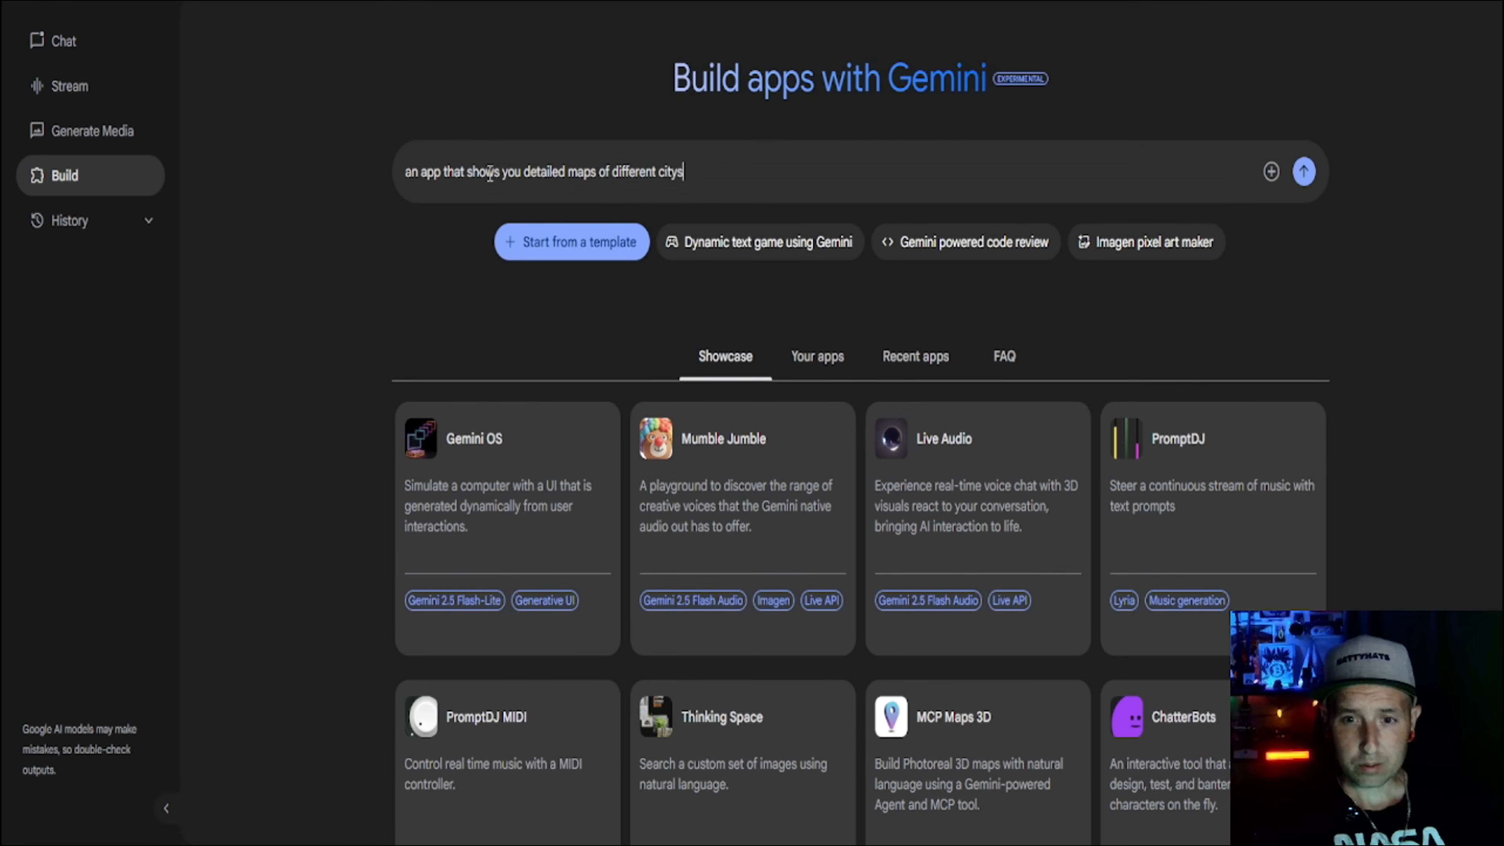
pyautogui.click(1303, 172)
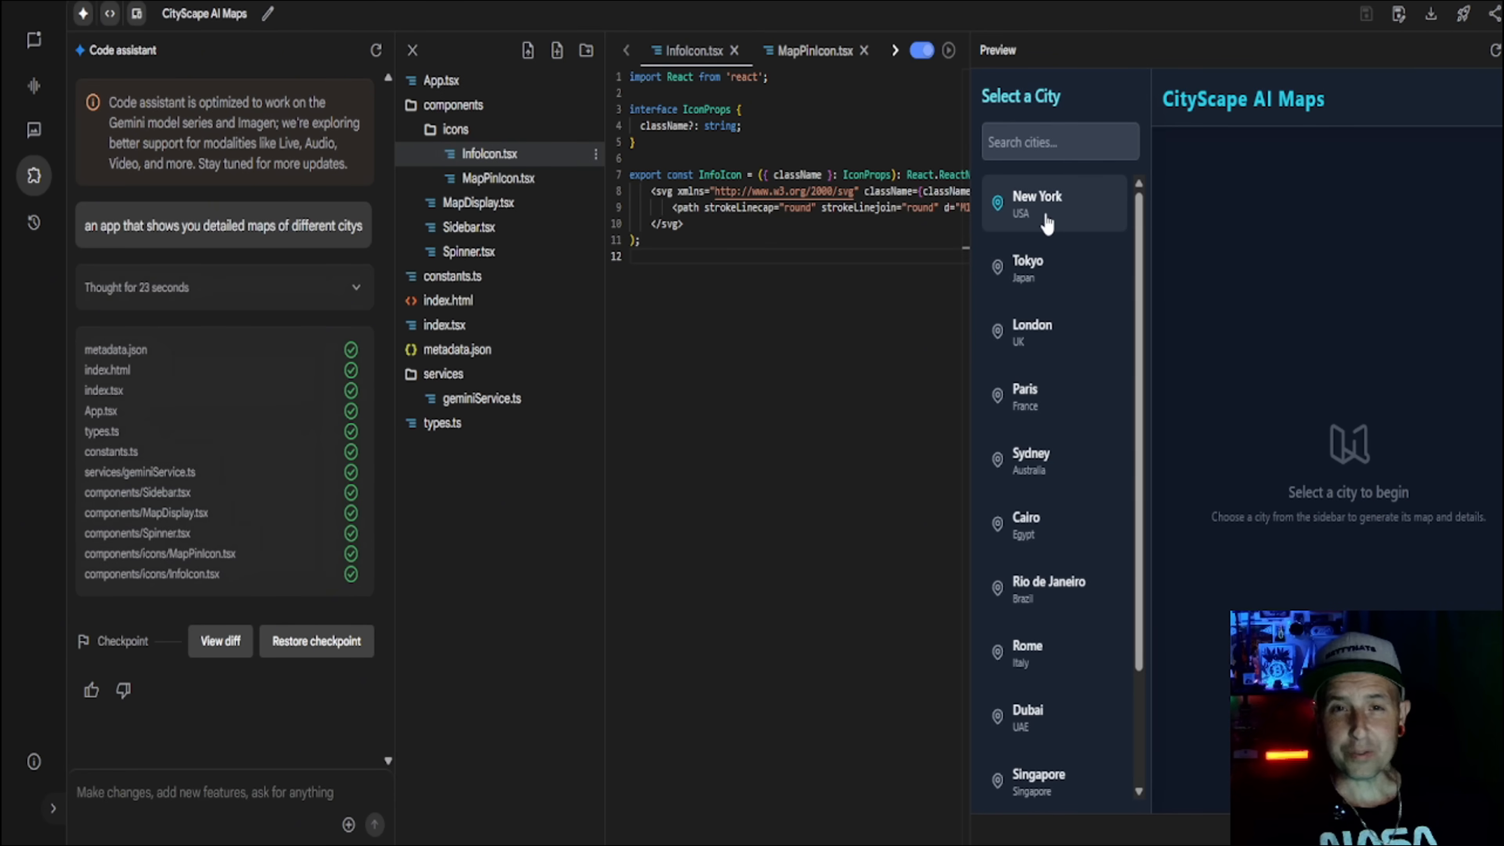
pyautogui.click(1036, 203)
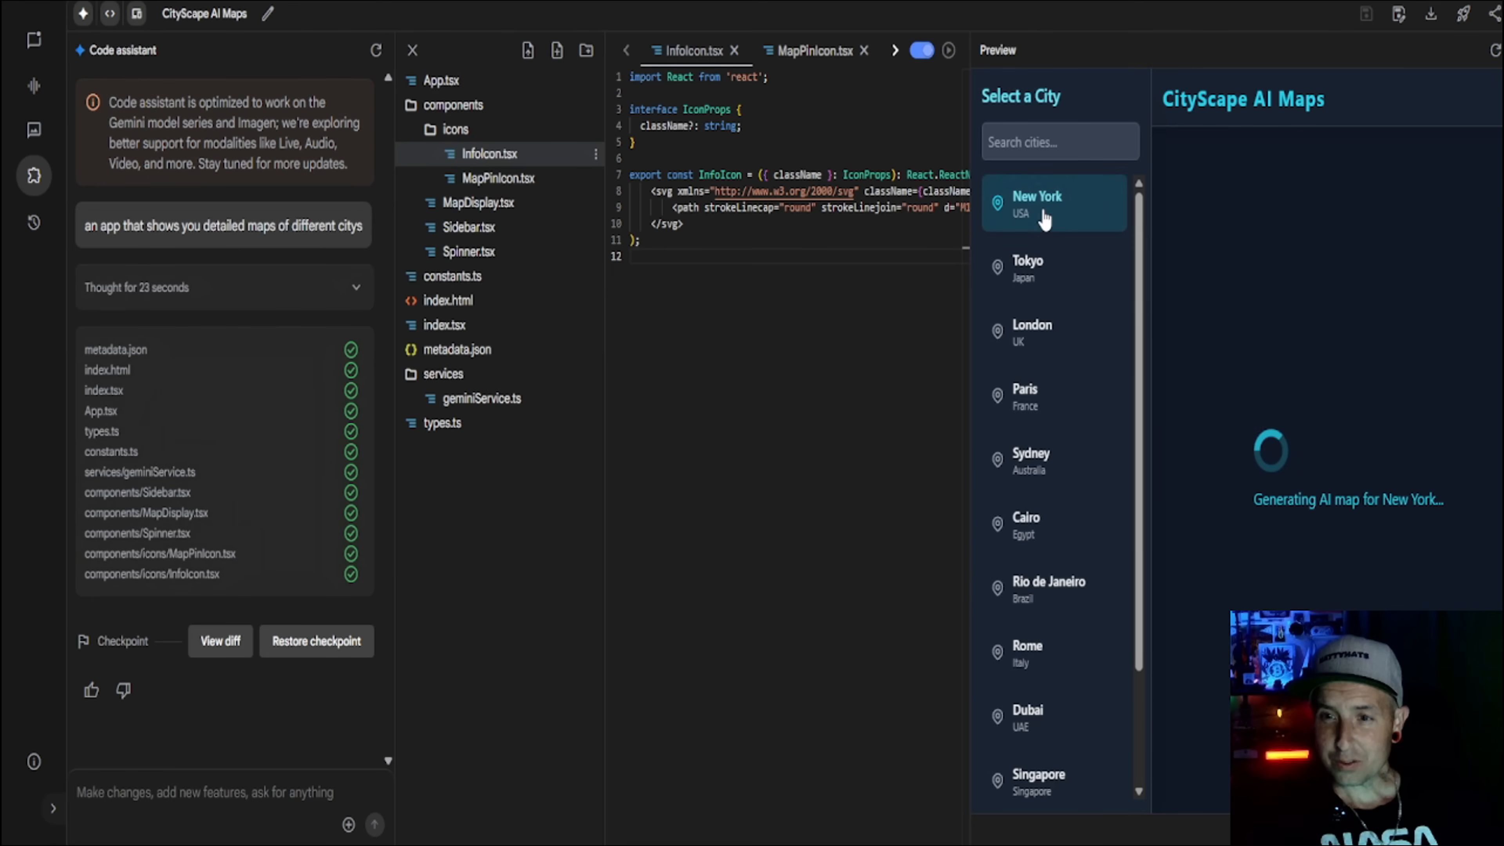
pyautogui.moveTo(1043, 221)
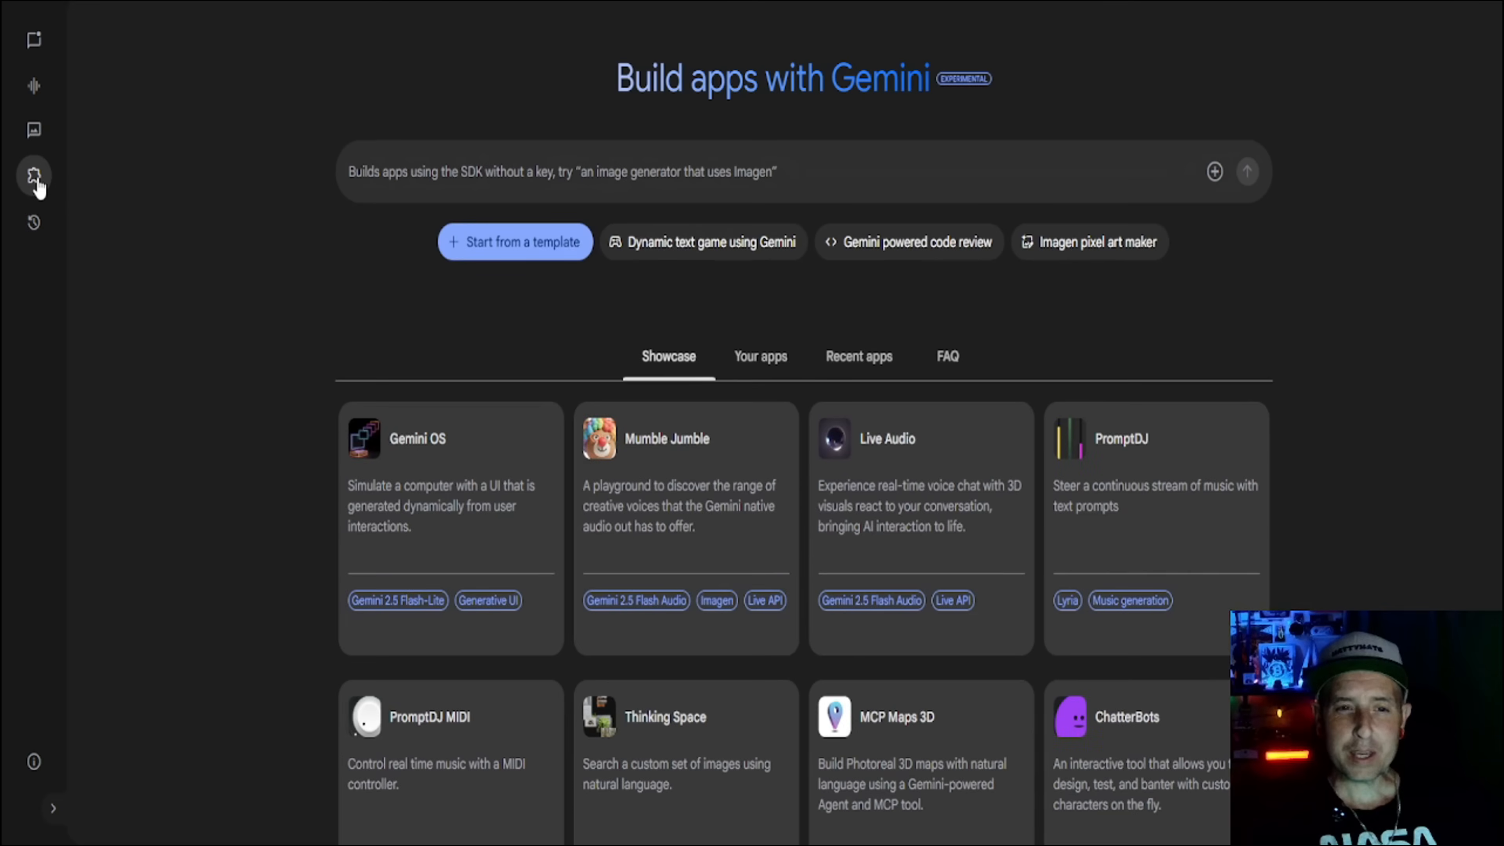
# Build a text-to-image app called 'Generate with hatty' that creates two images per prompt.
pyautogui.click(484, 172)
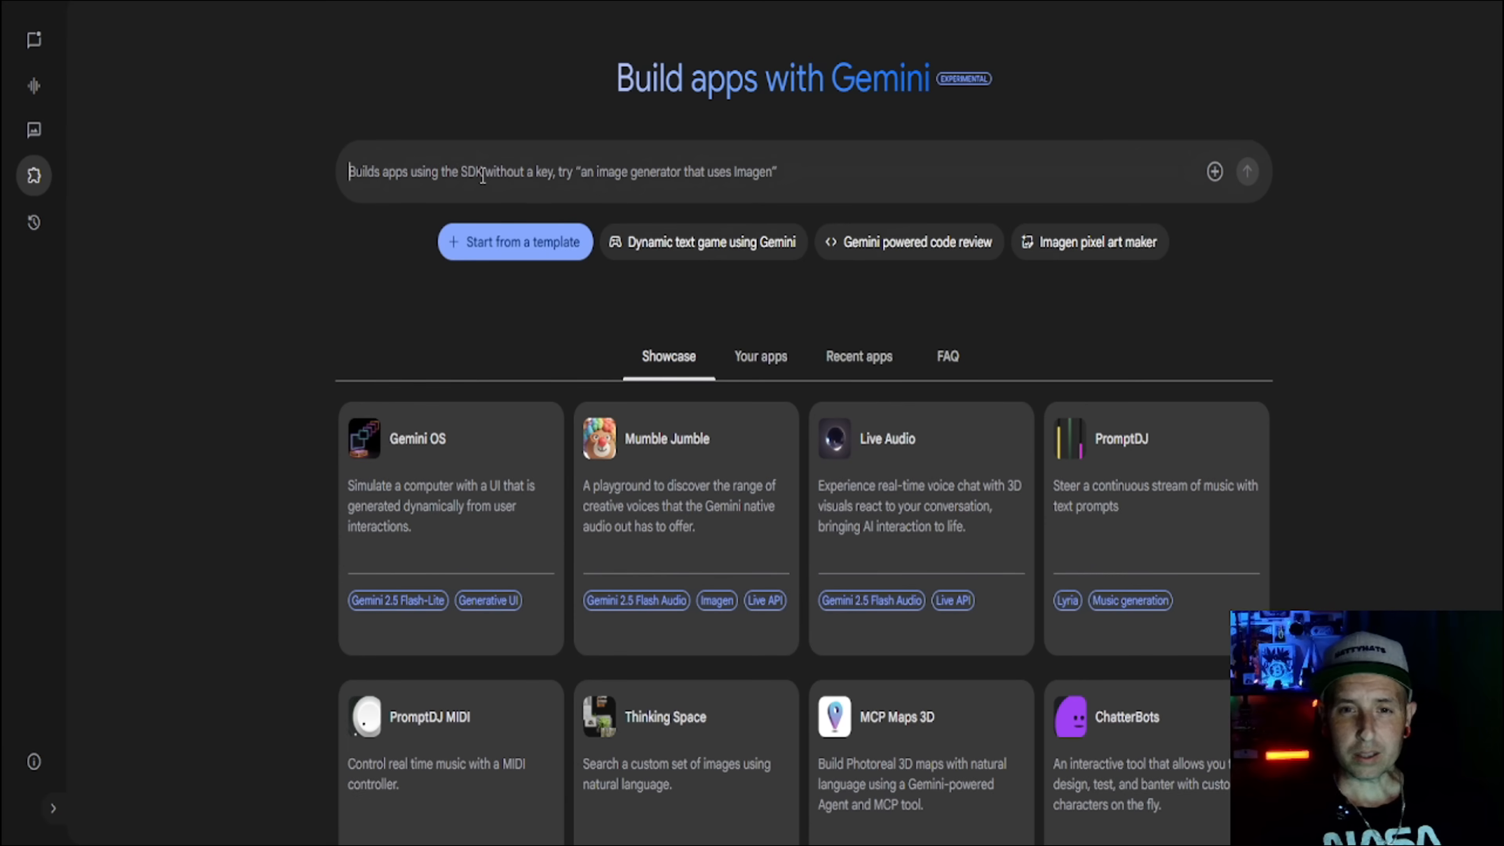
pyautogui.write('a text to image generator called Generate with hatty. This image generator creates two different images at a time. The images come out detailed and follow the prompt as much as possible. You have a download button so it is easy for you to download your created images. Put a grey baseball cap next to the title')
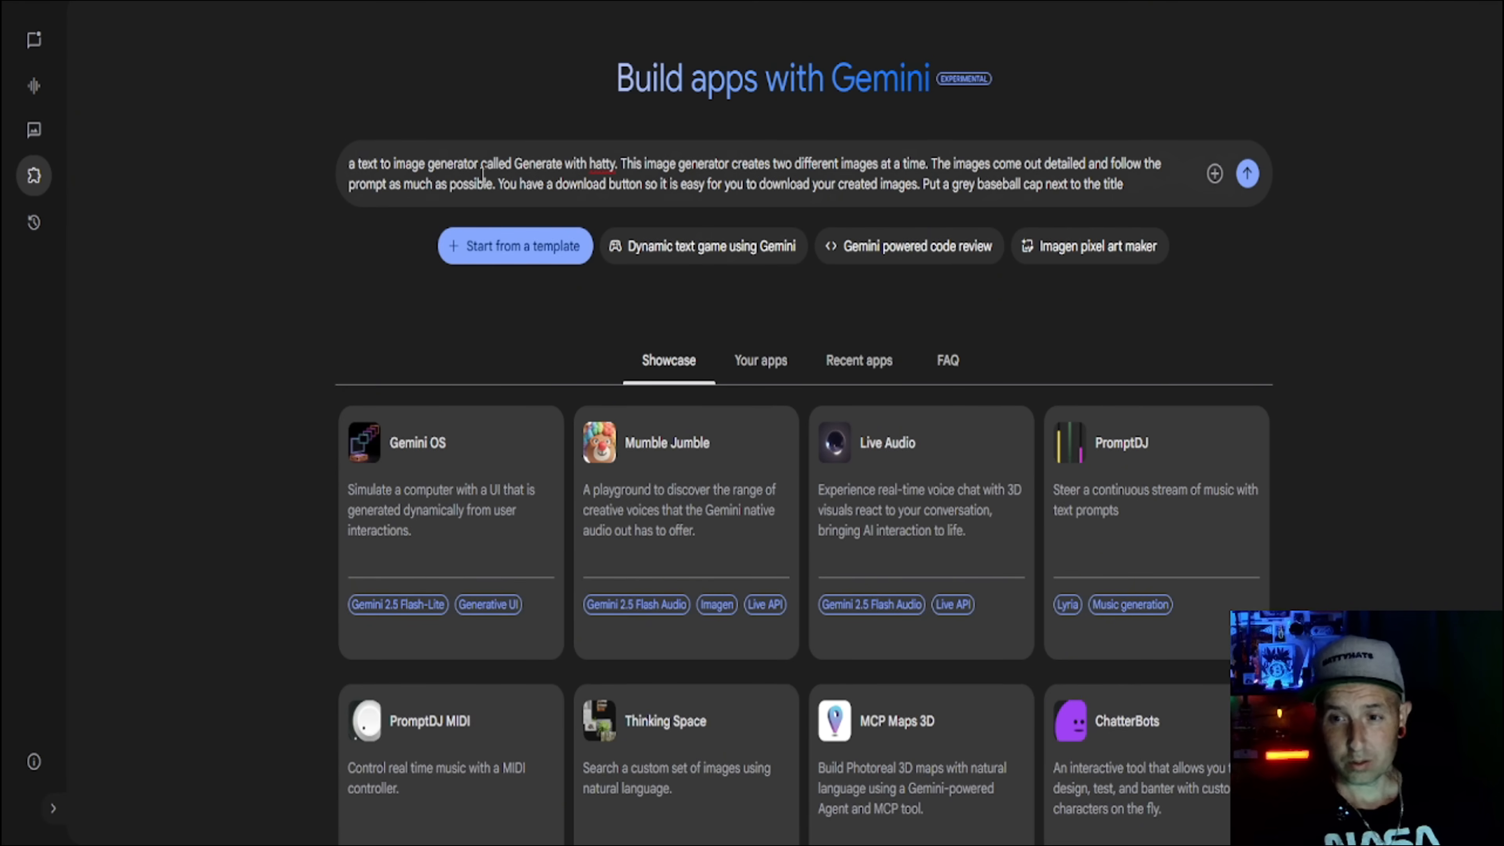
pyautogui.click(1246, 174)
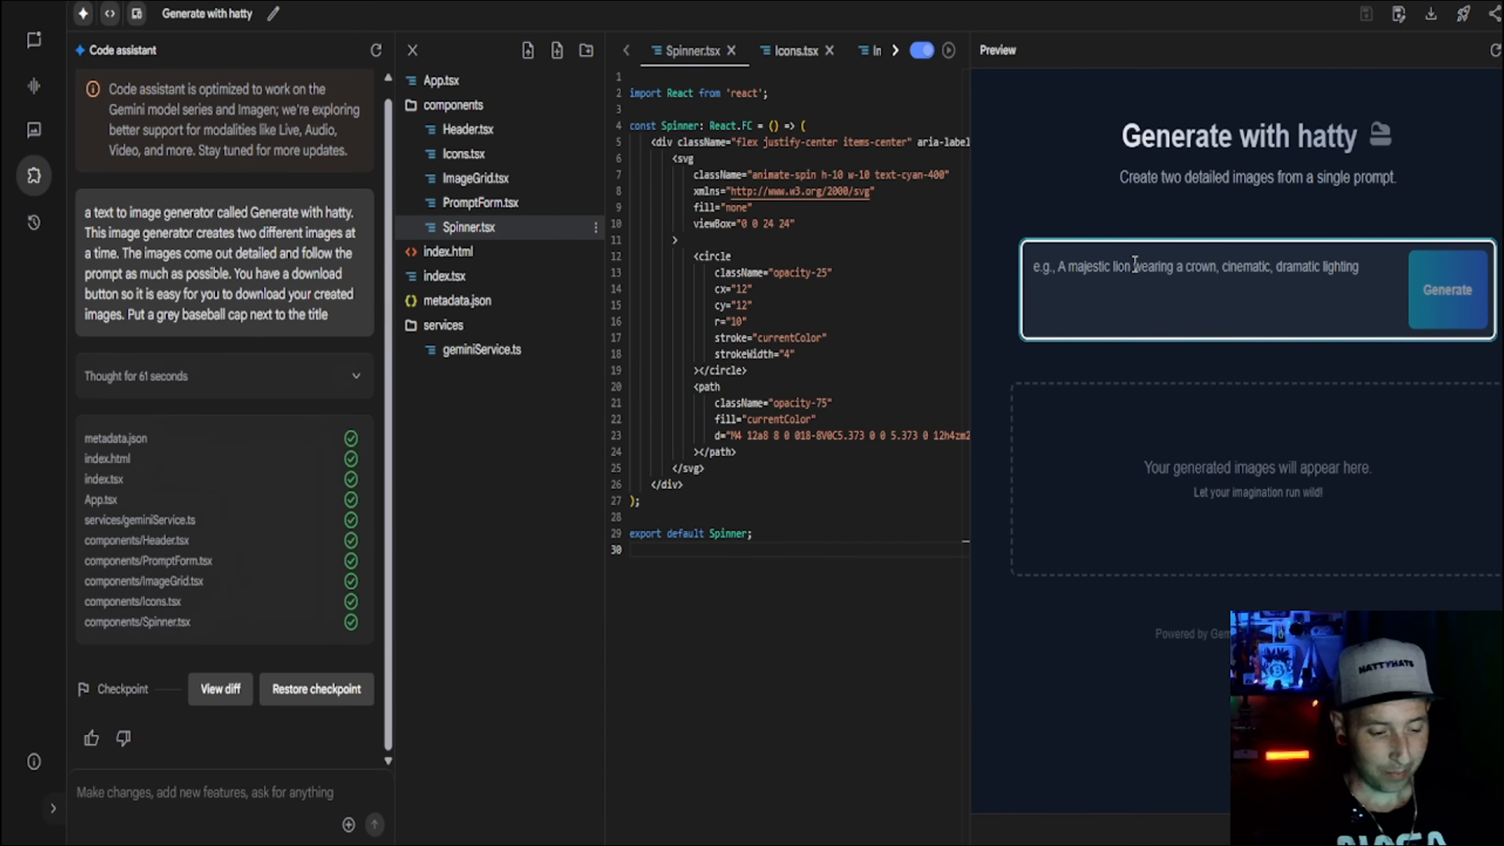
# Generate images of 'a dog wearing a baseball cap' in the app preview.
pyautogui.write('a dog wearing a baseball')
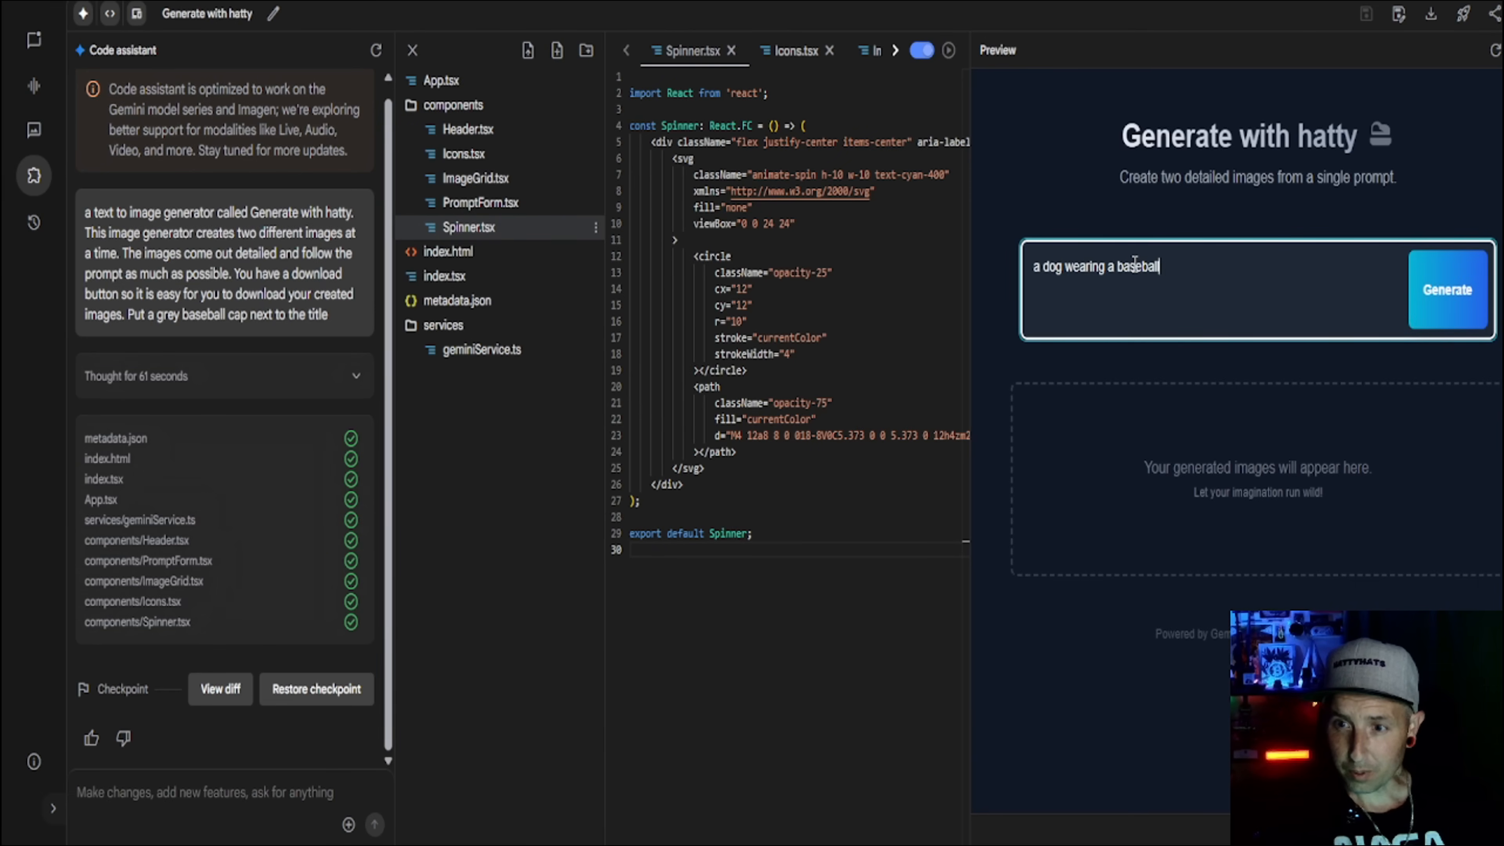
pyautogui.write('hat')
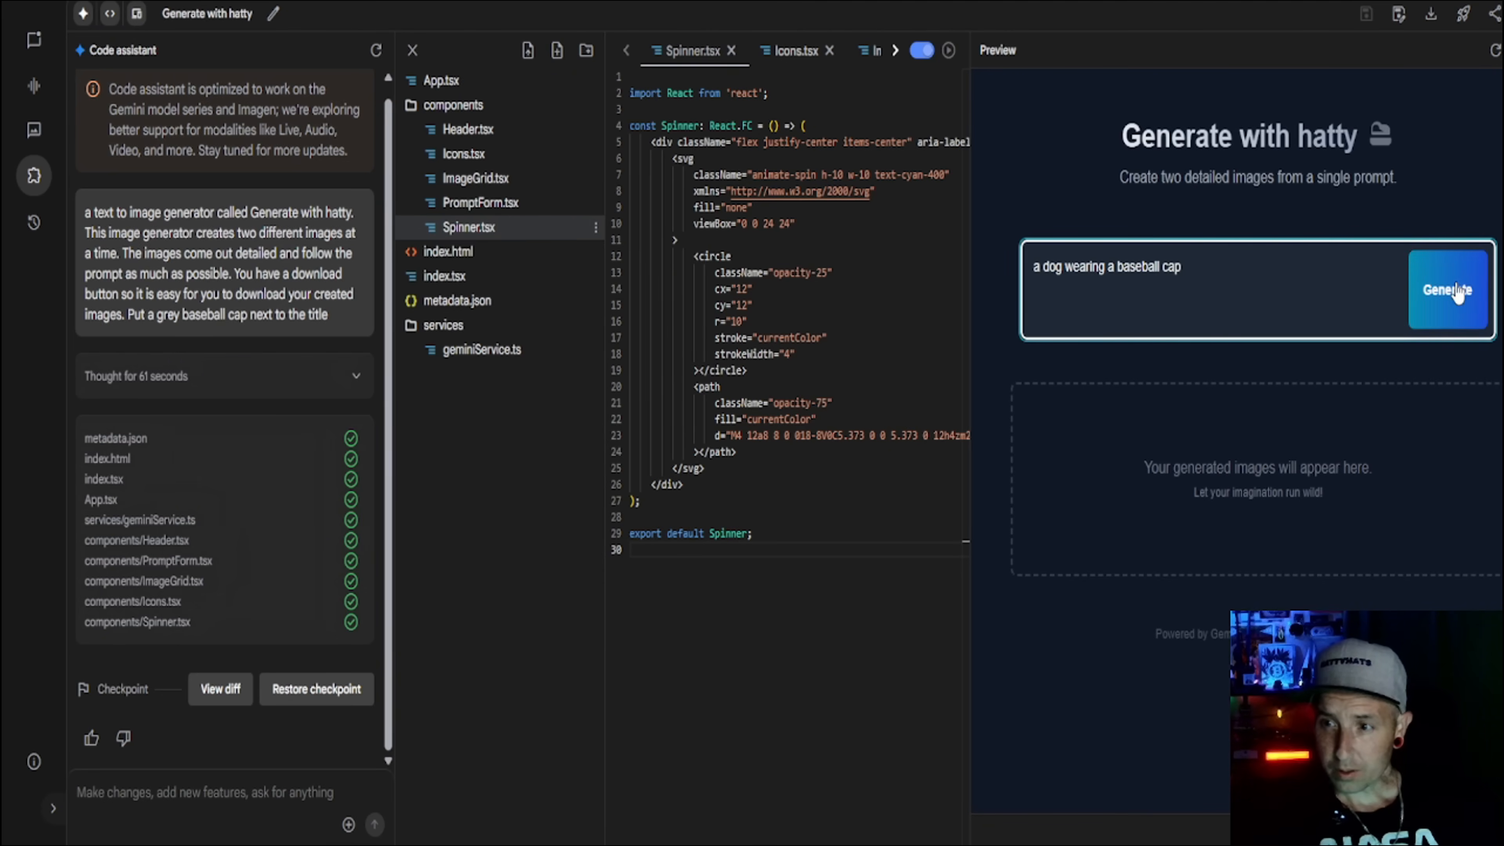
pyautogui.click(1447, 290)
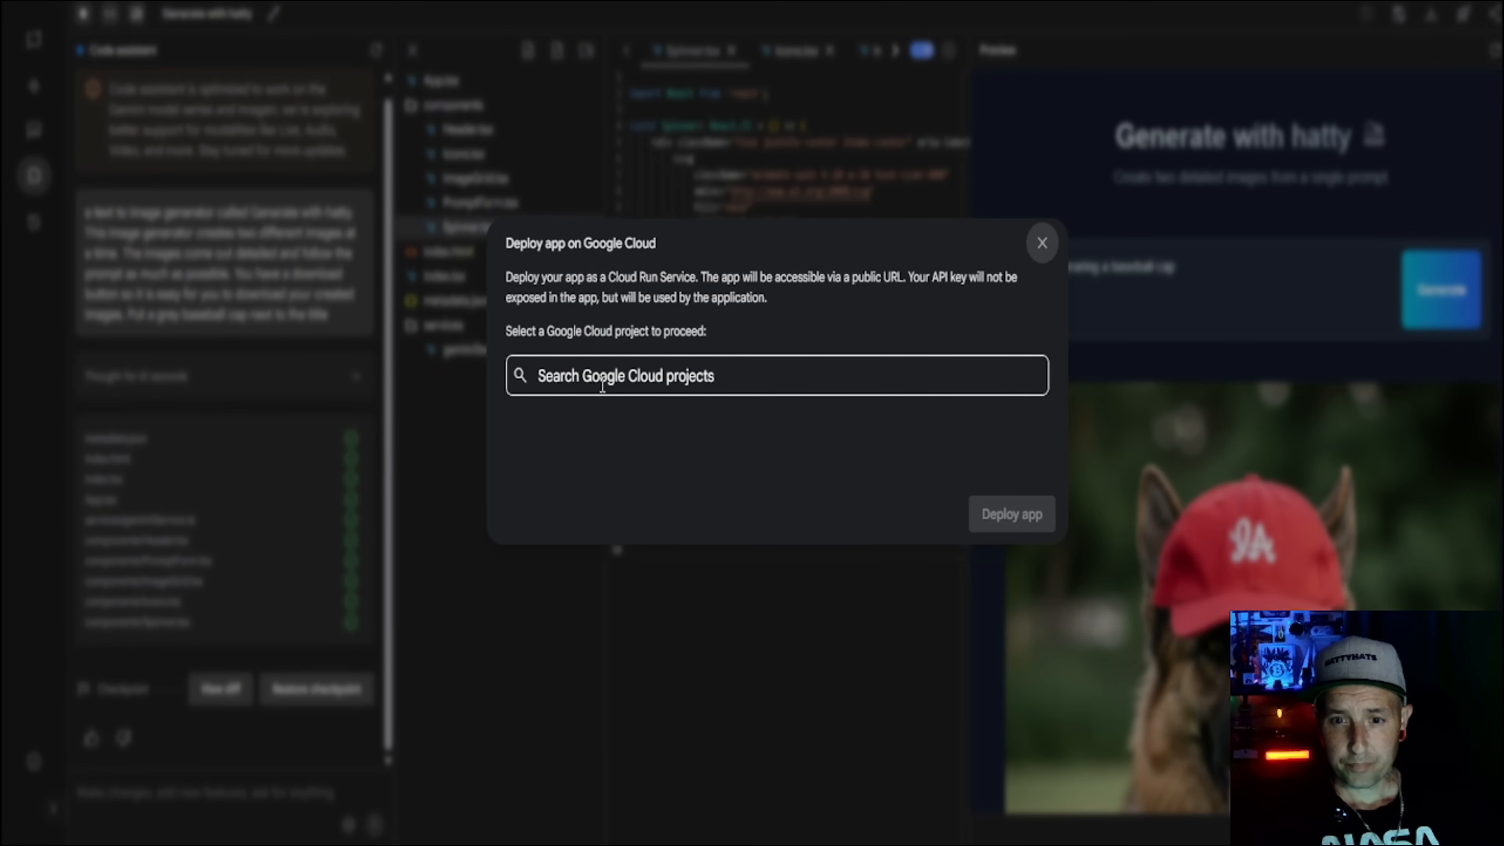
# Deploy the app to a selected Google Cloud project and open its public App URL.
pyautogui.click(774, 375)
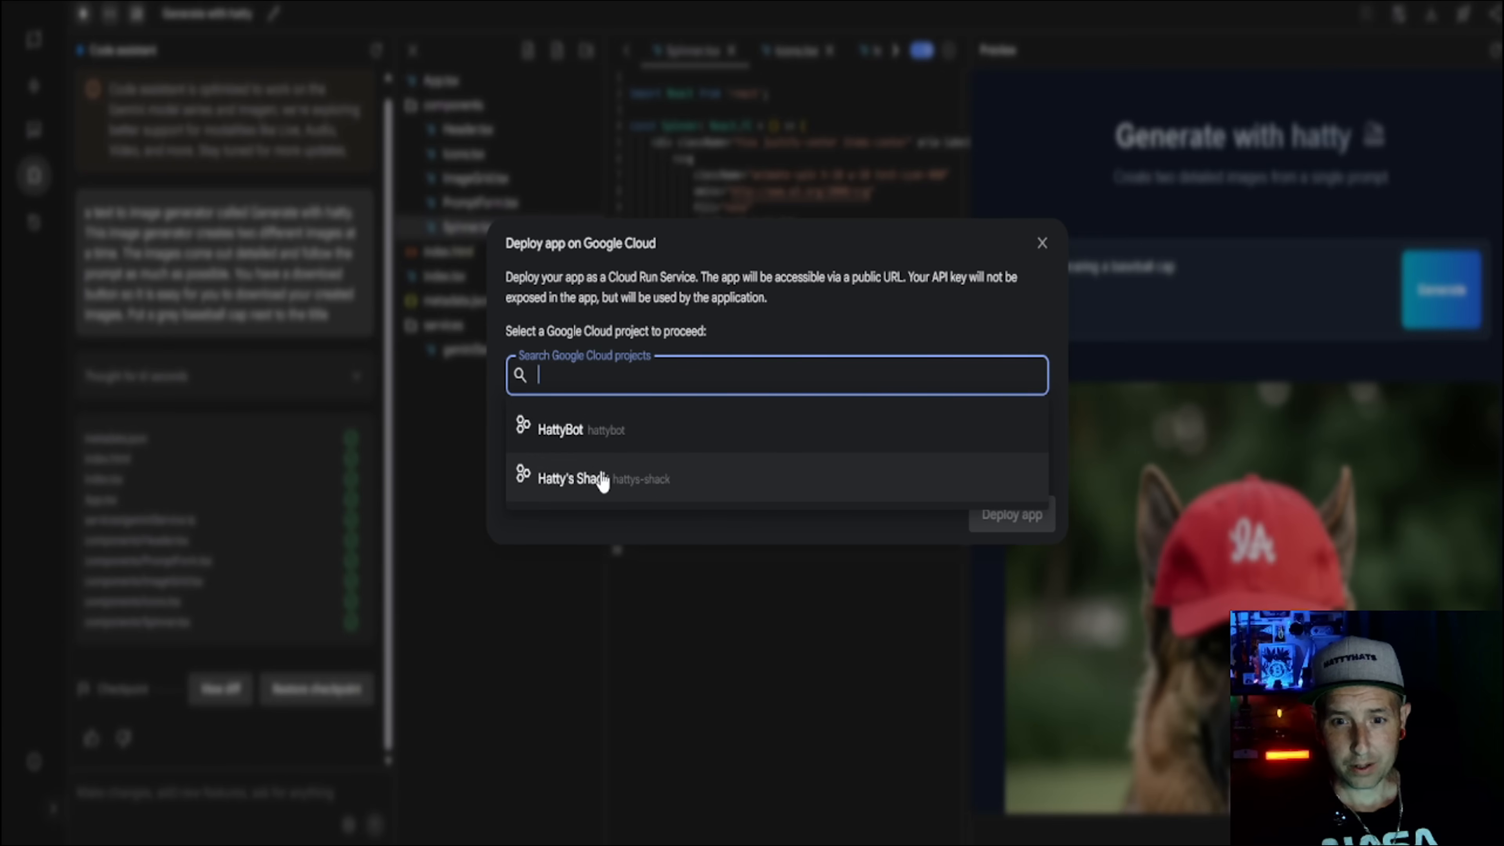
pyautogui.click(560, 430)
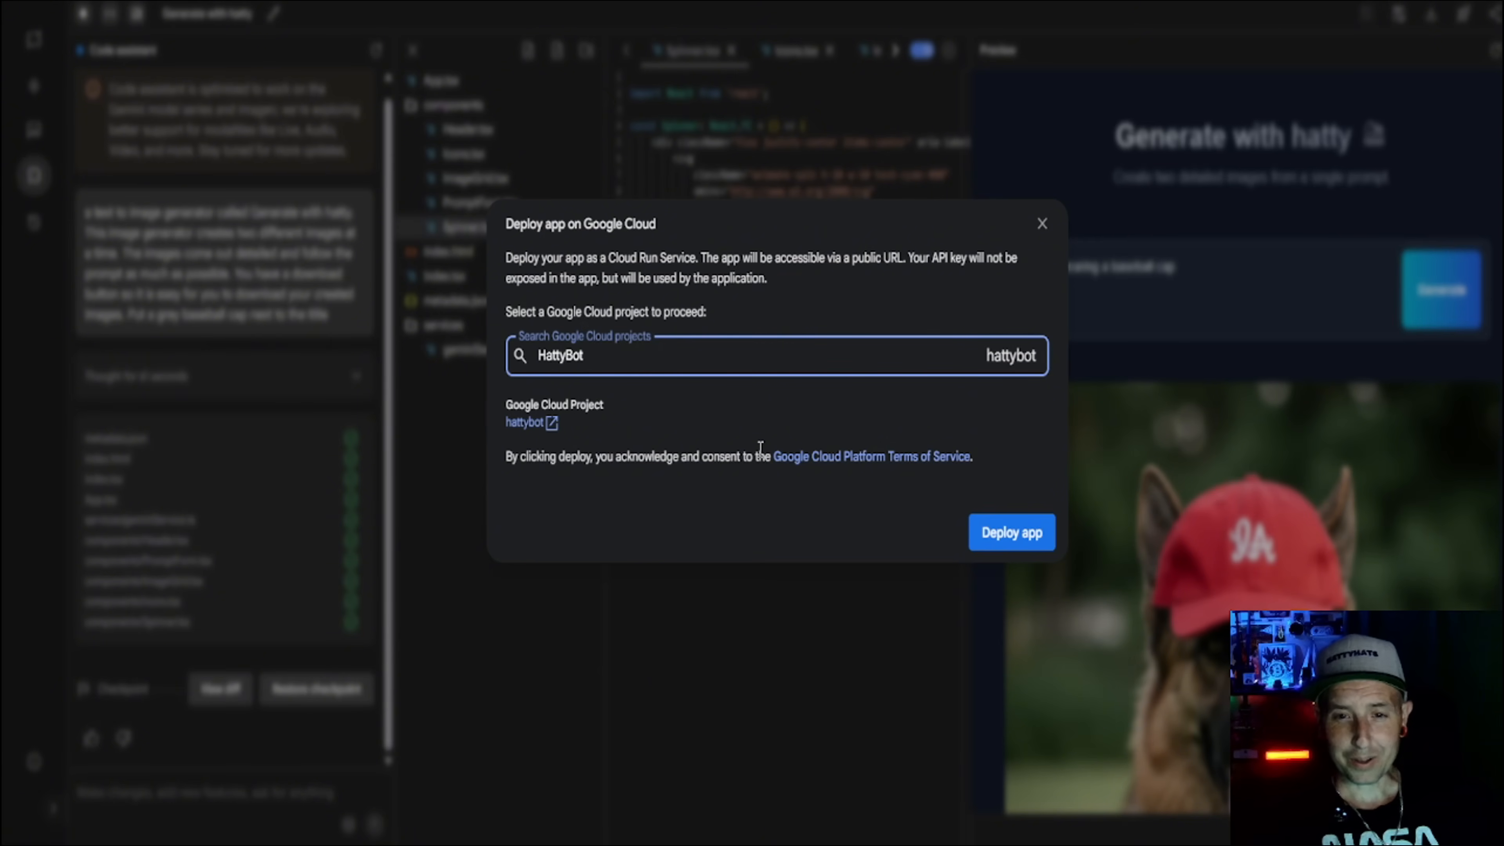
pyautogui.moveTo(739, 438)
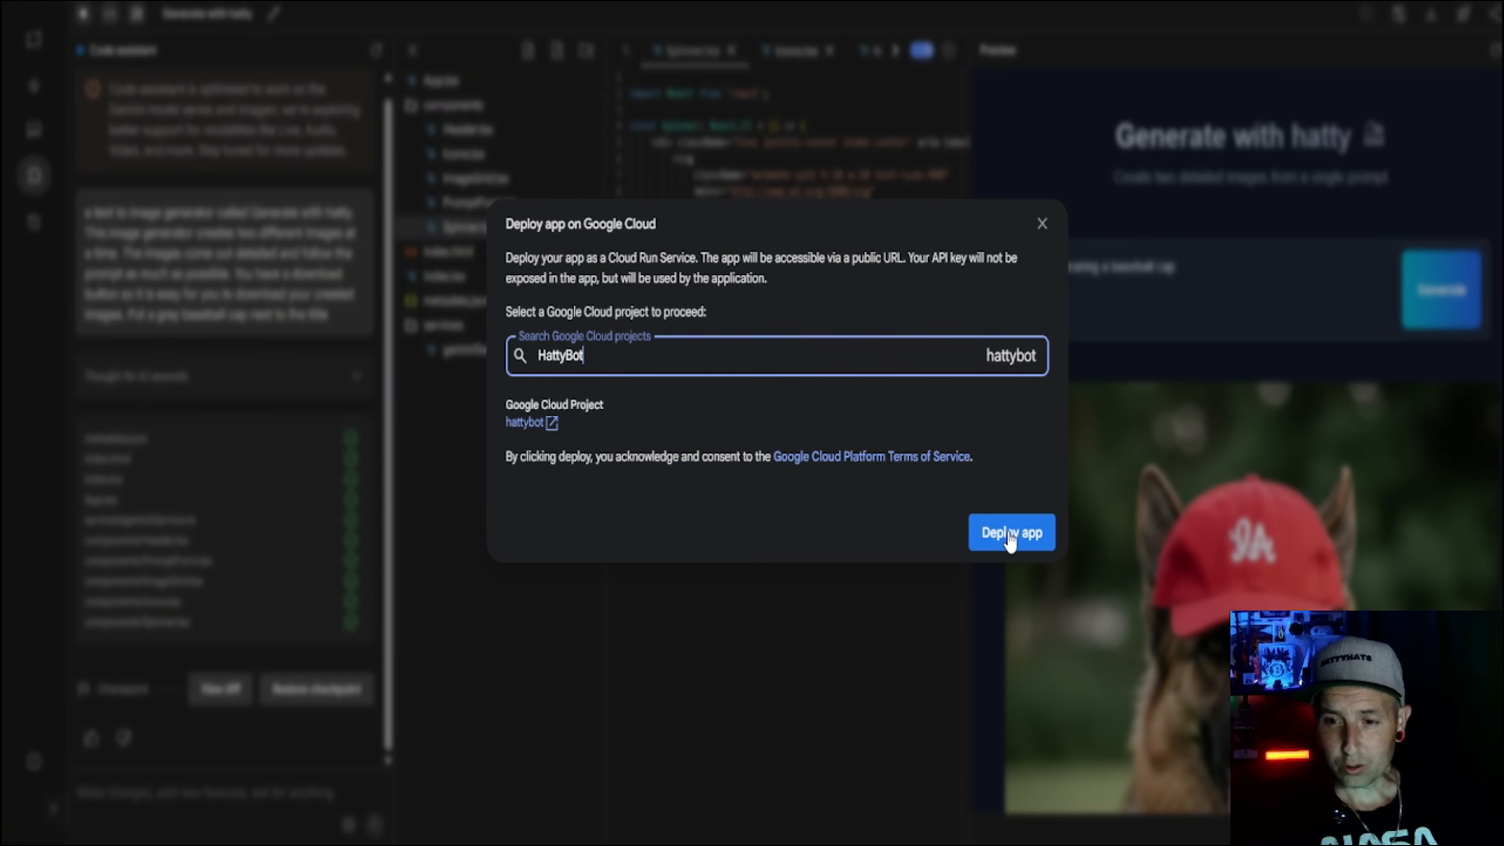
pyautogui.click(1009, 532)
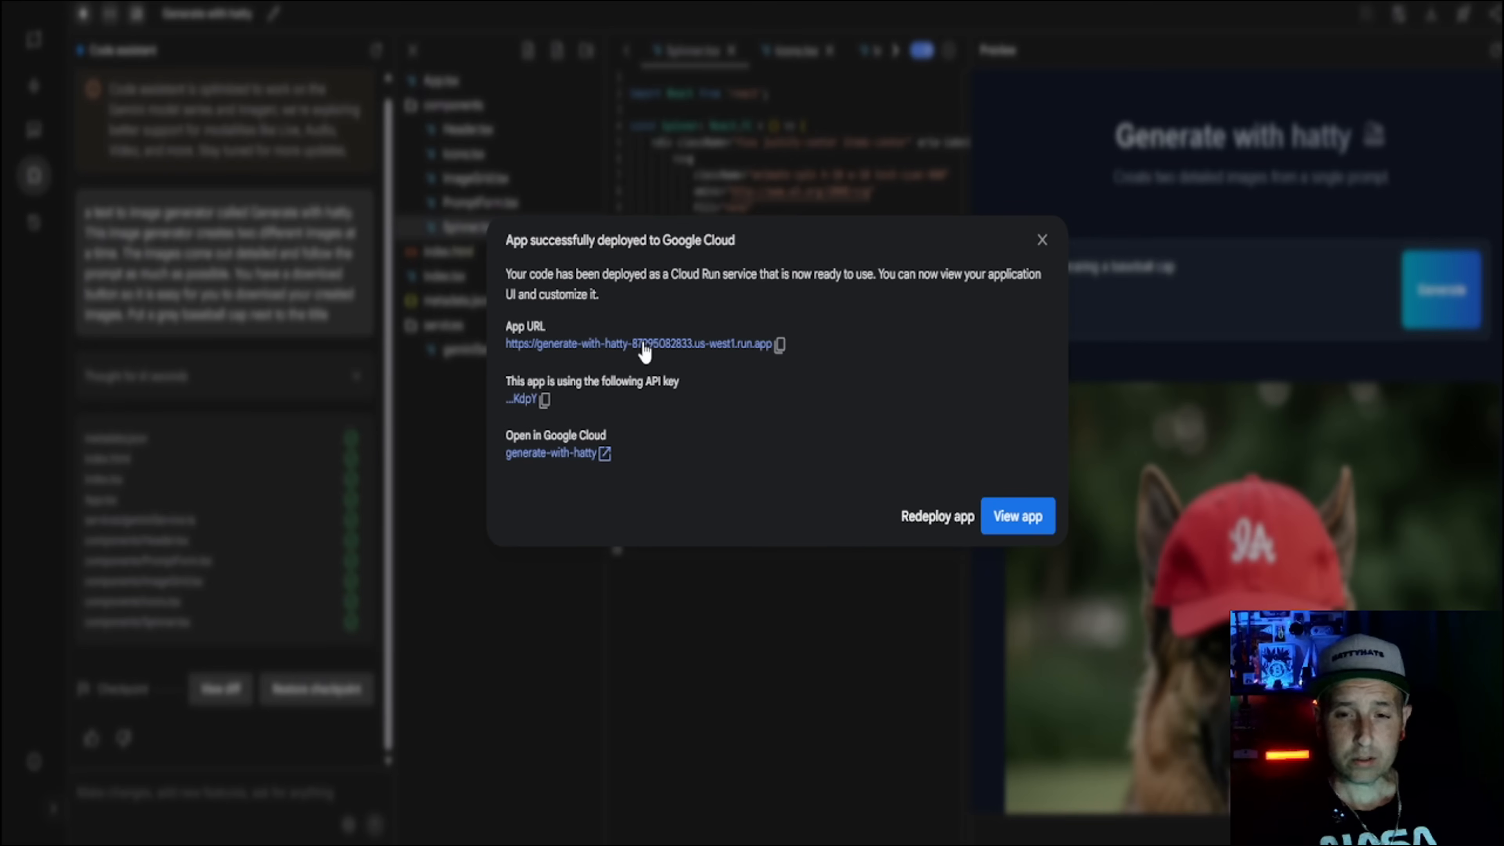
pyautogui.click(1016, 516)
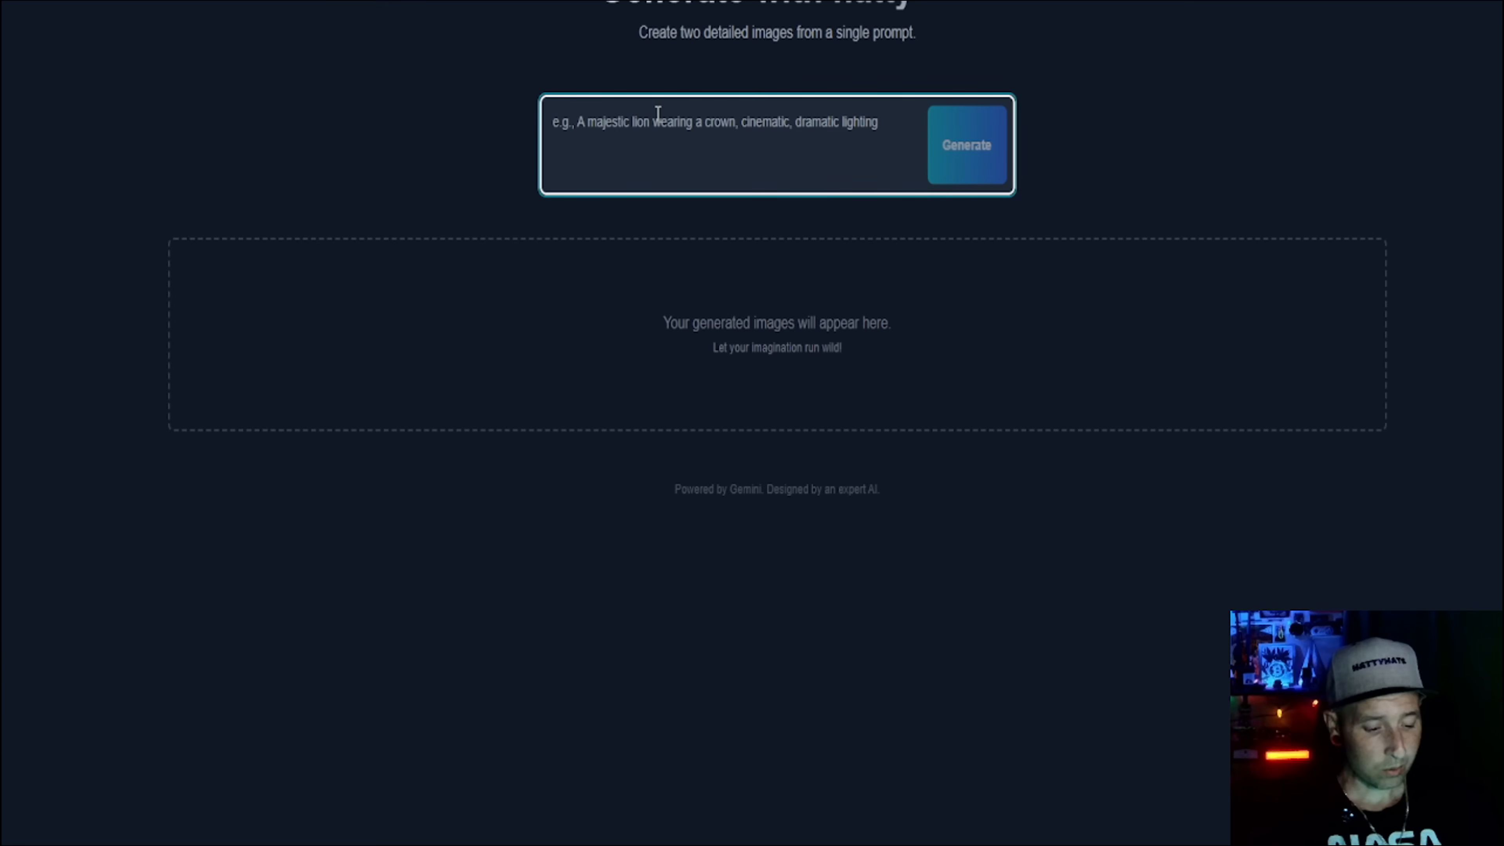
# Generate two images of 'a dog flying over the moon' in the live deployed app.
pyautogui.write('a dog flying over the moon')
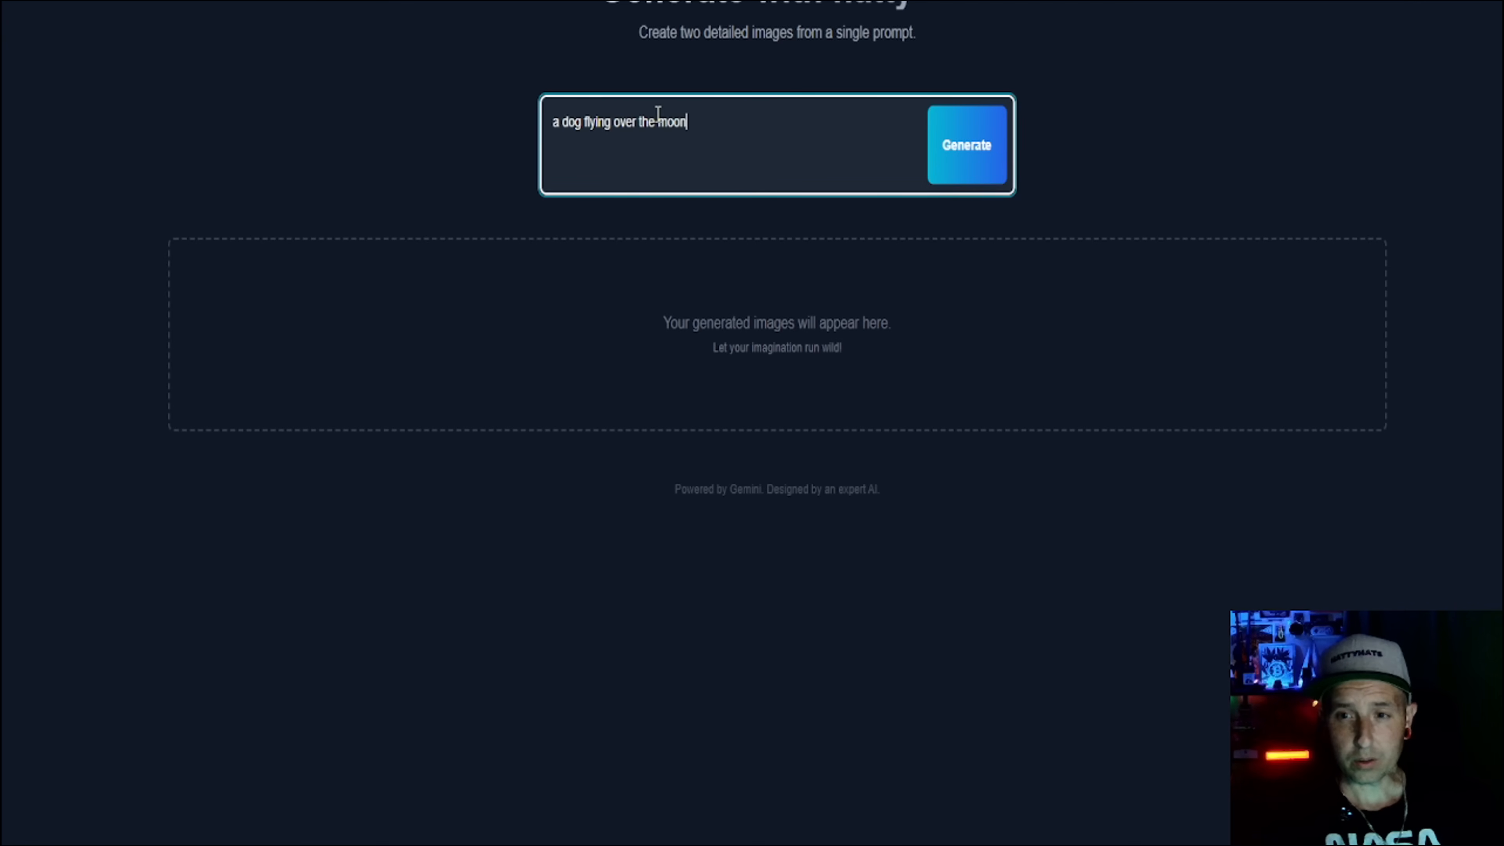
pyautogui.click(965, 144)
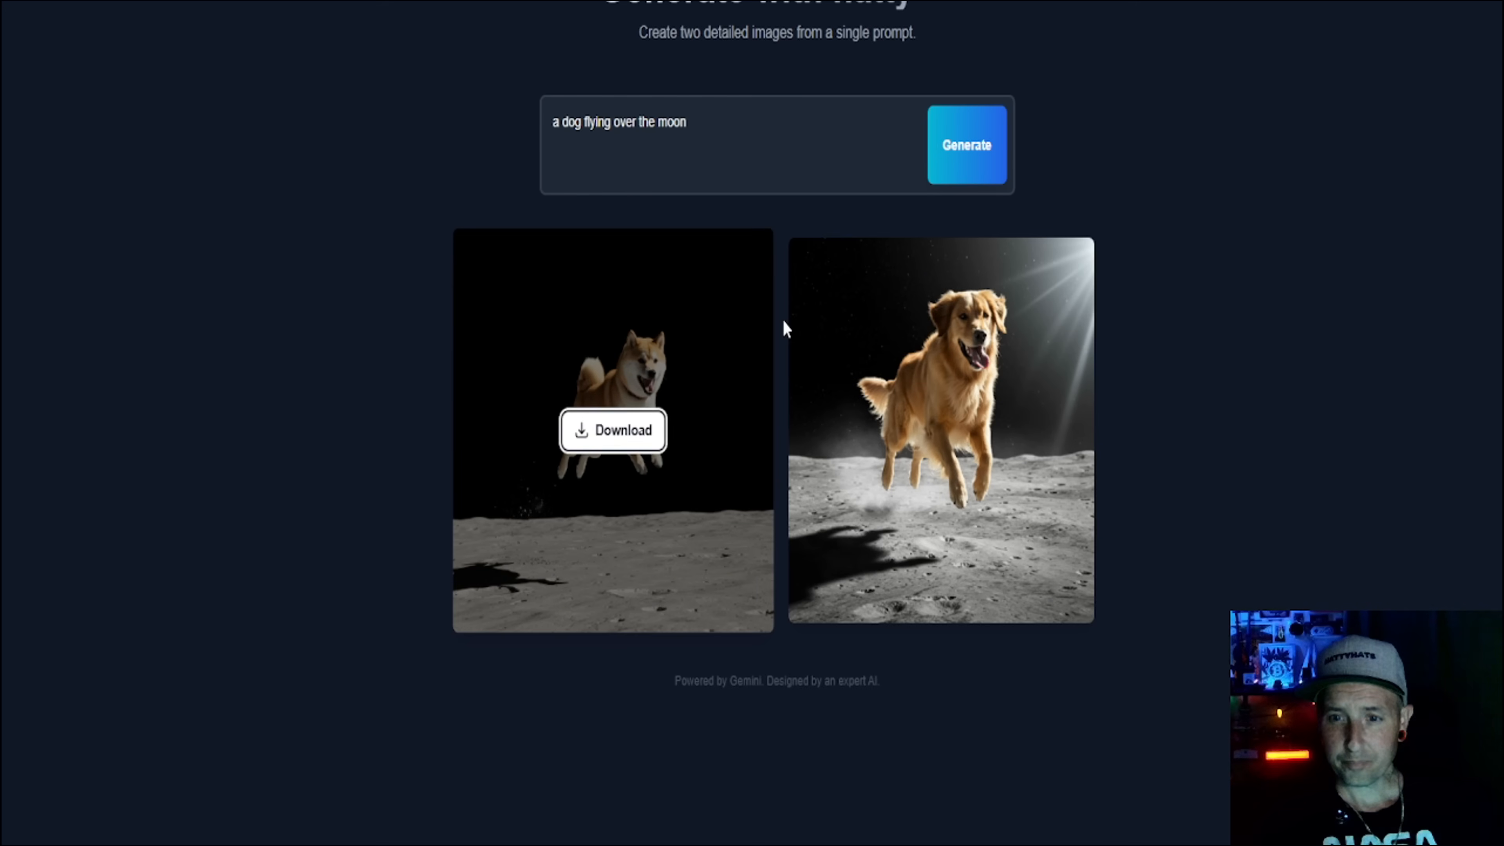
pyautogui.moveTo(1178, 396)
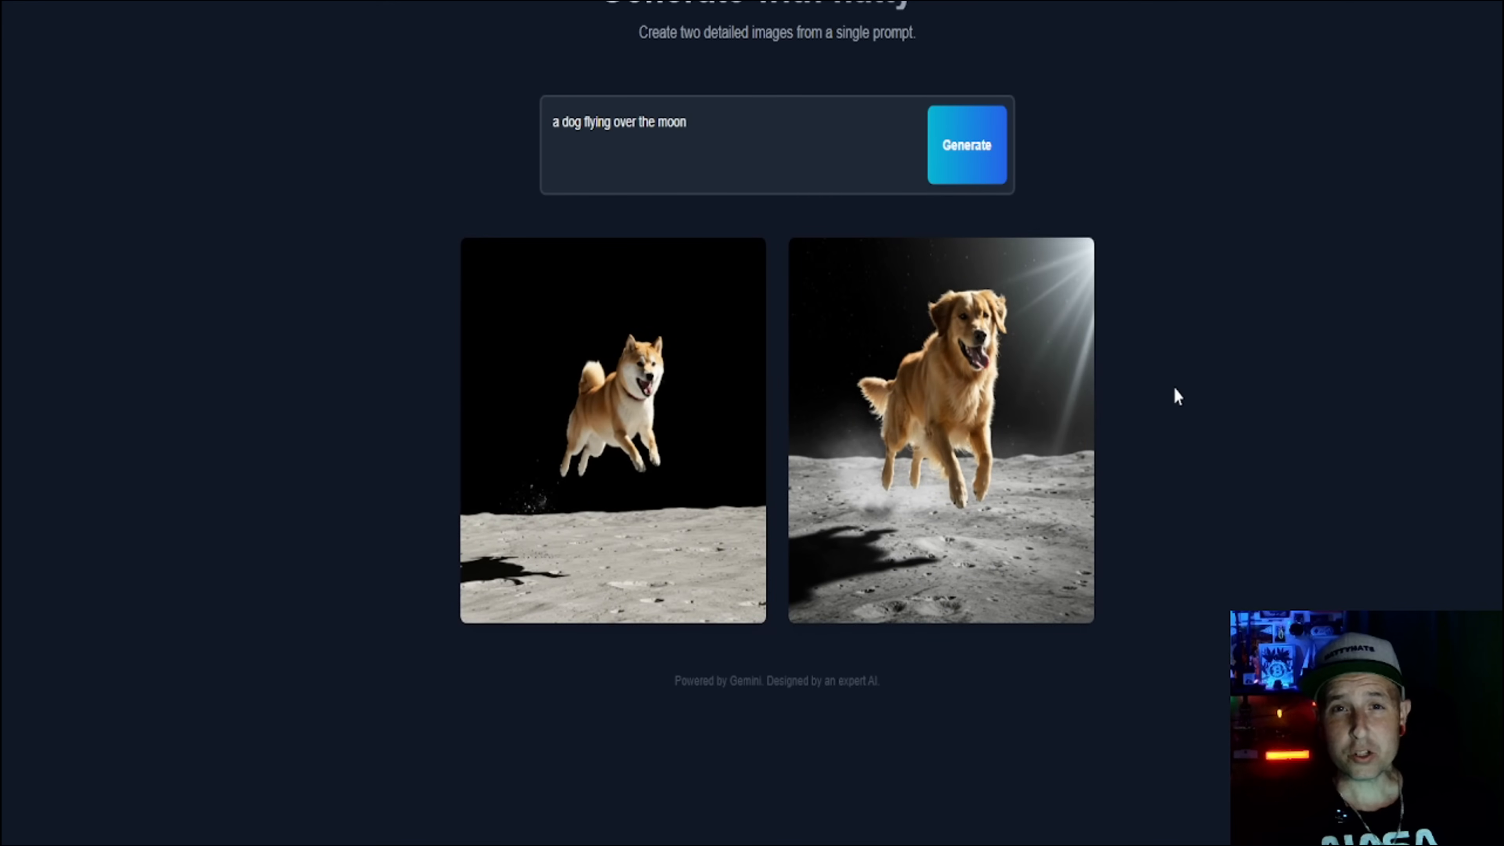